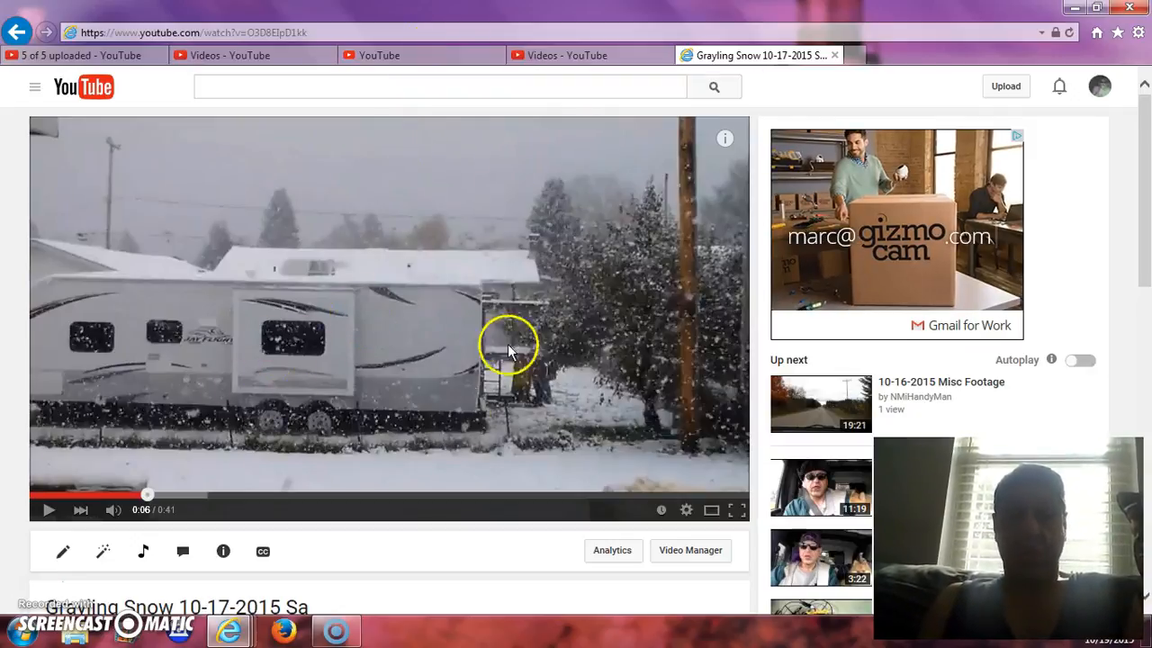
pyautogui.moveTo(378, 333)
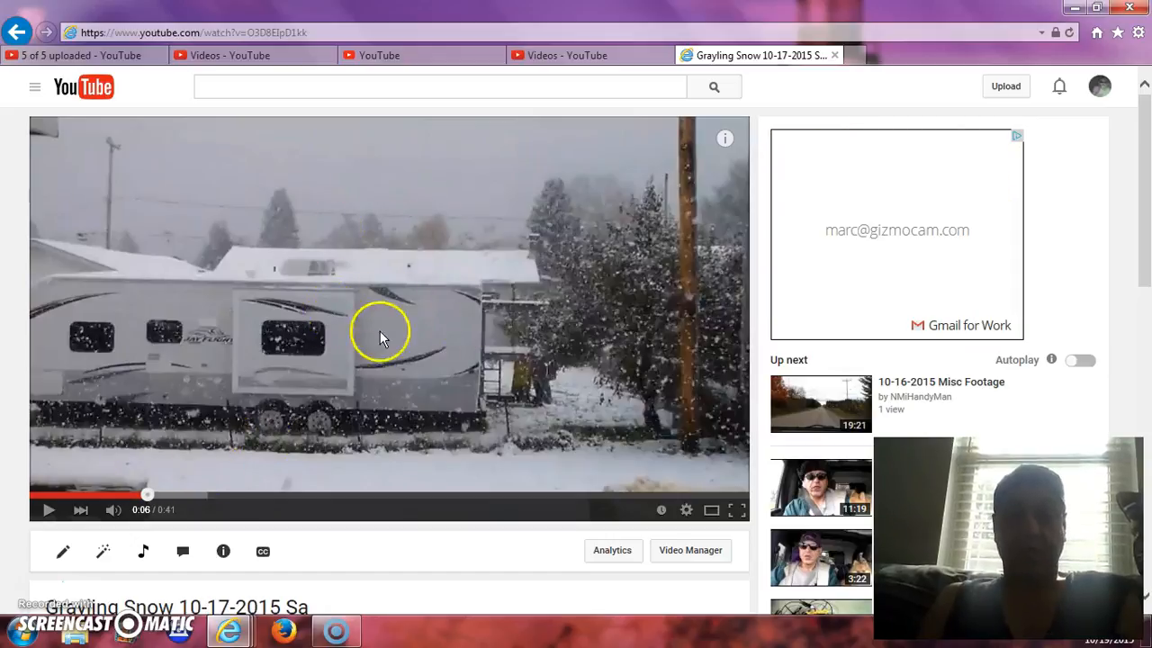
pyautogui.moveTo(306, 432)
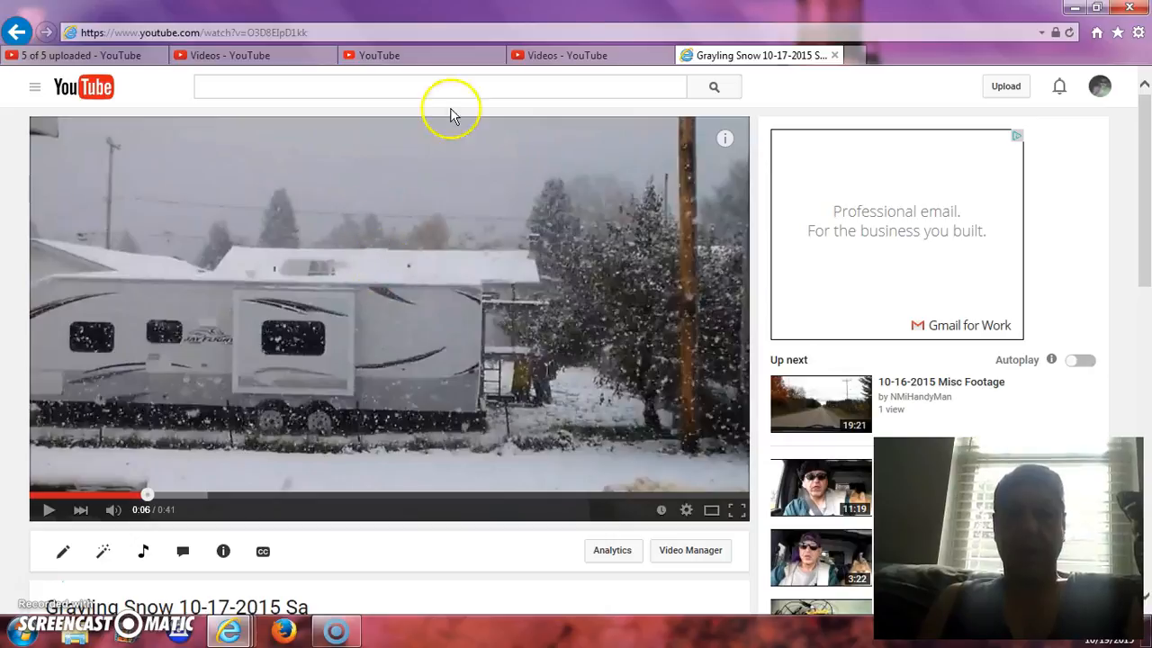
pyautogui.moveTo(562, 54)
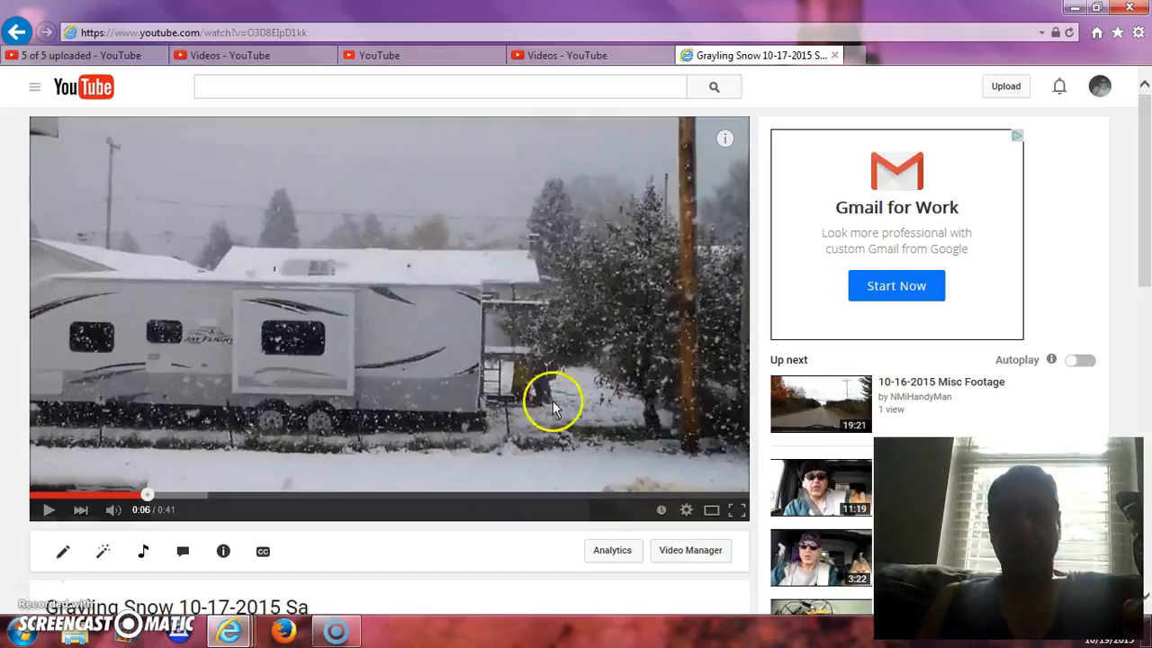
pyautogui.moveTo(115, 464)
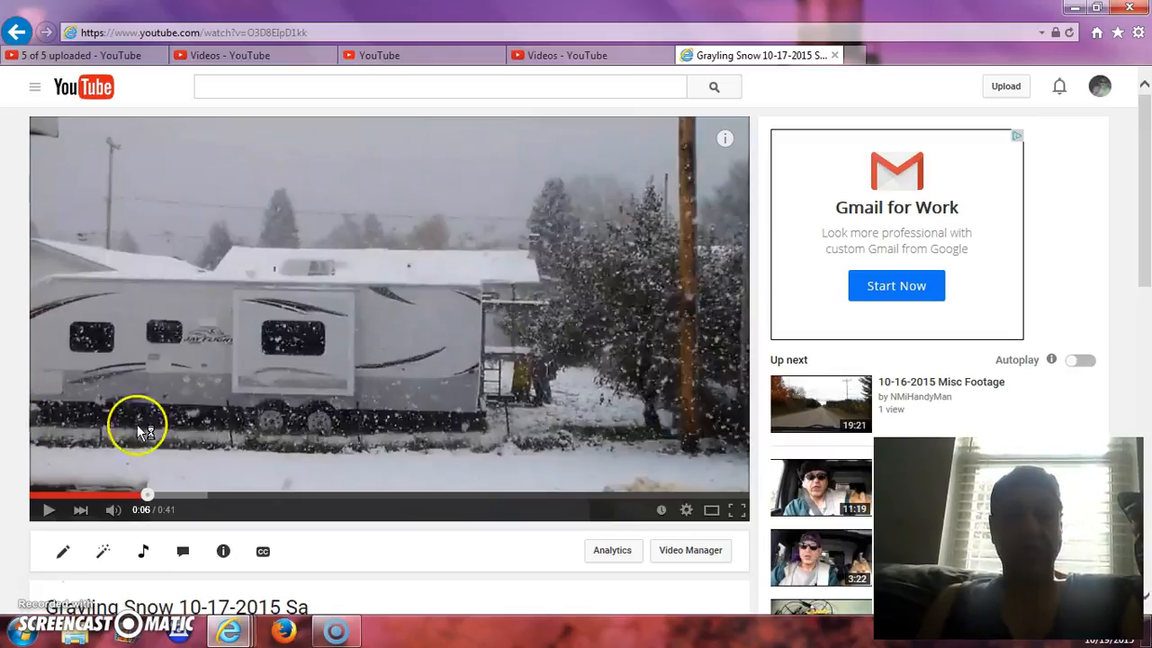
pyautogui.moveTo(284, 423)
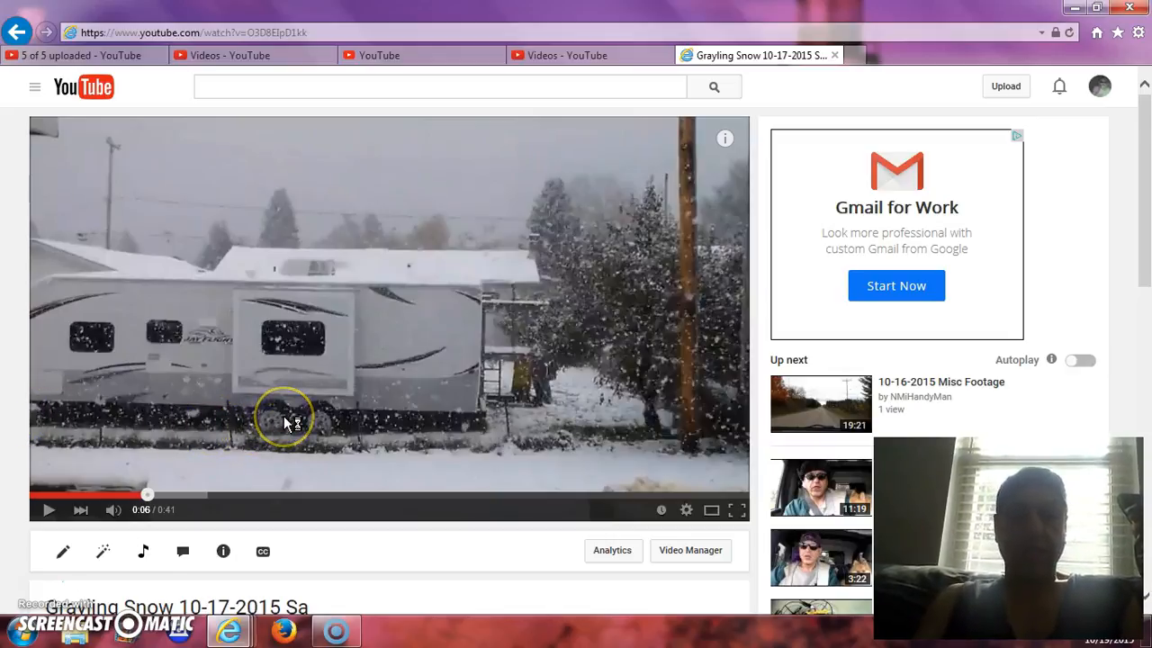
pyautogui.moveTo(378, 252)
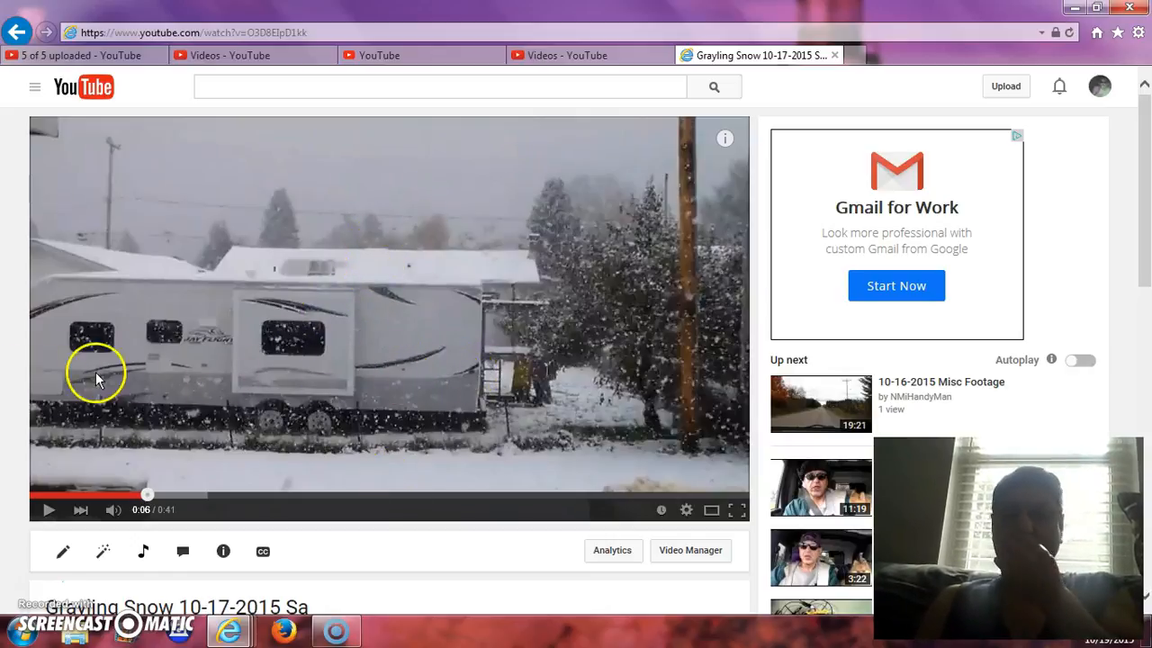
pyautogui.moveTo(500, 372)
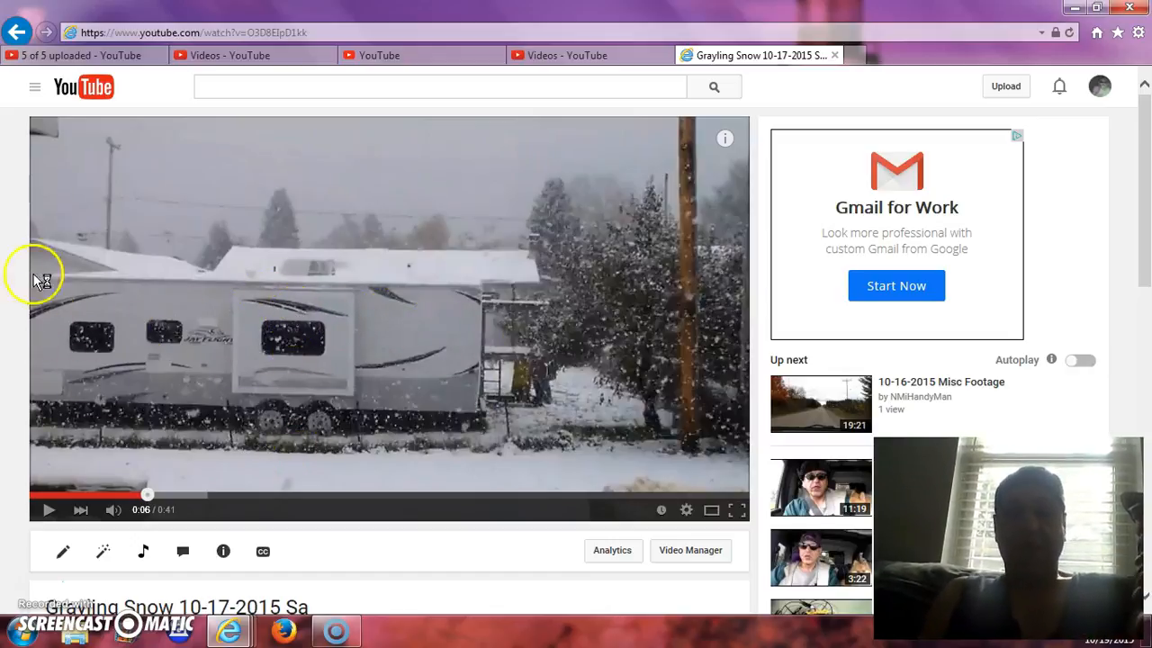
pyautogui.moveTo(493, 324)
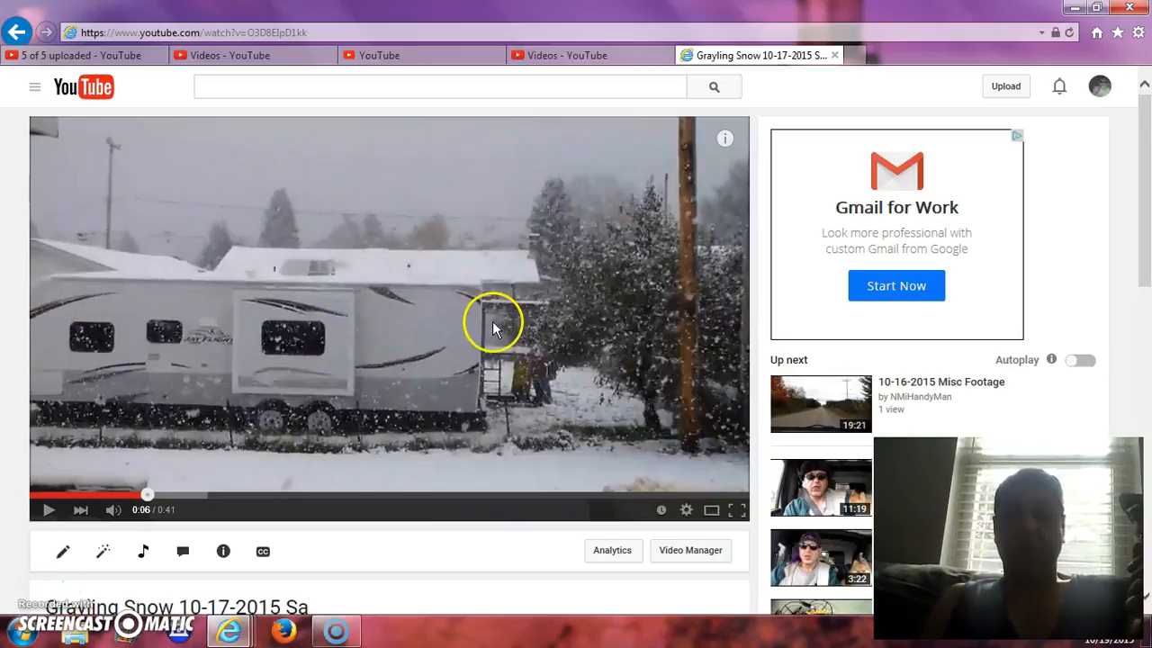
pyautogui.moveTo(442, 388)
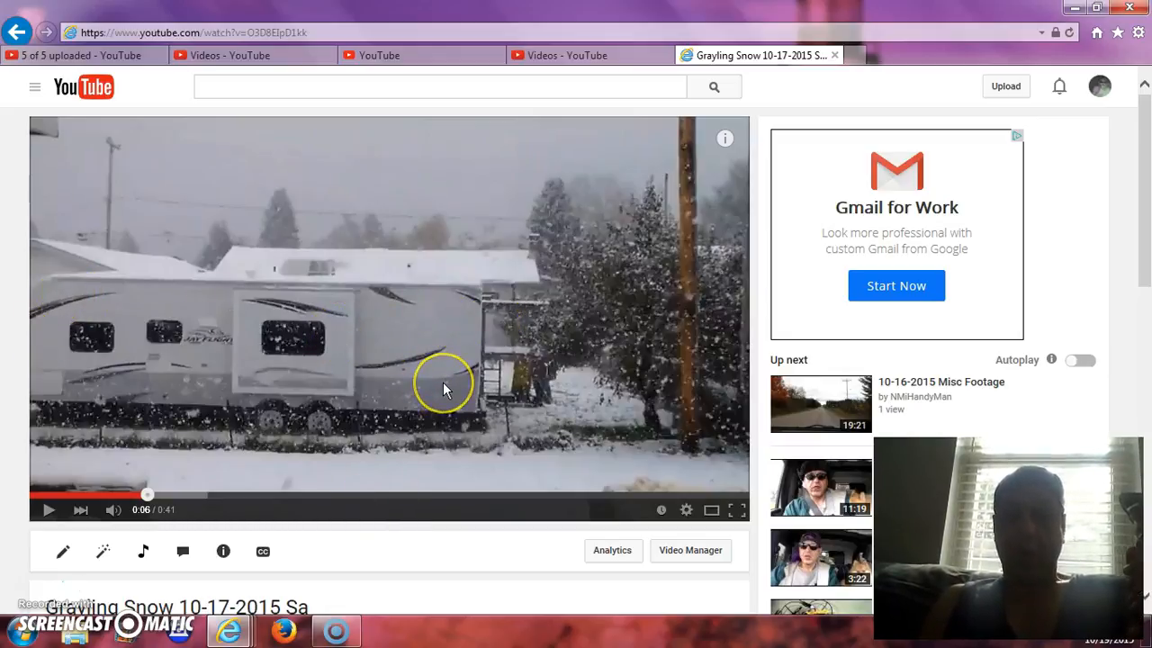
pyautogui.moveTo(450, 405)
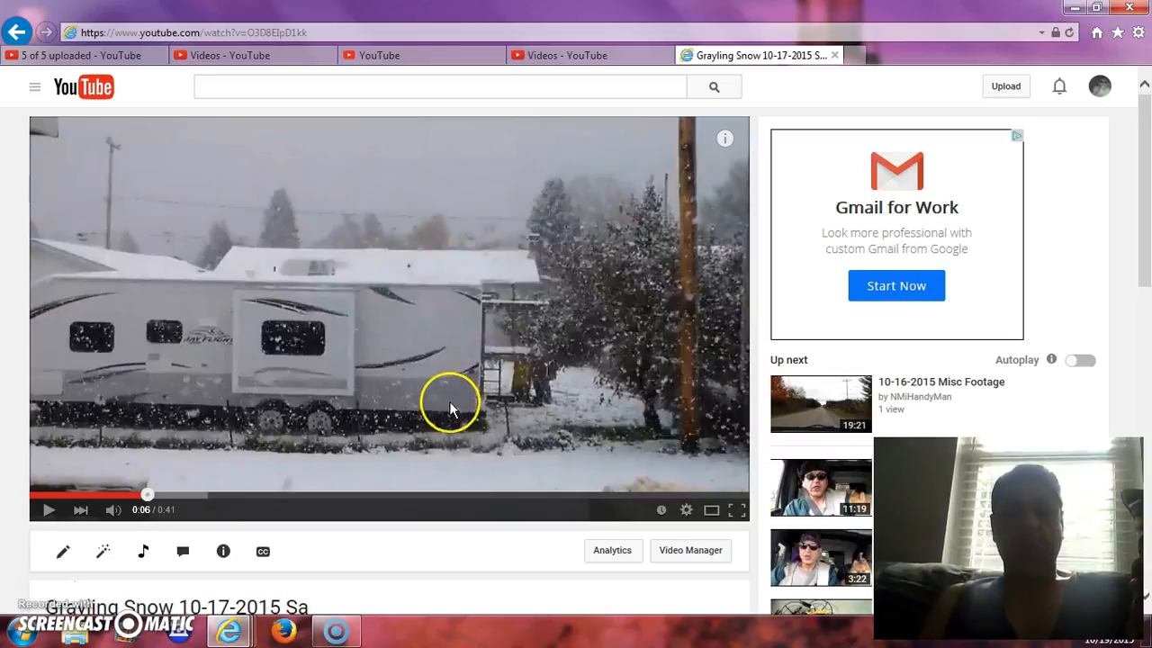
pyautogui.moveTo(486, 359)
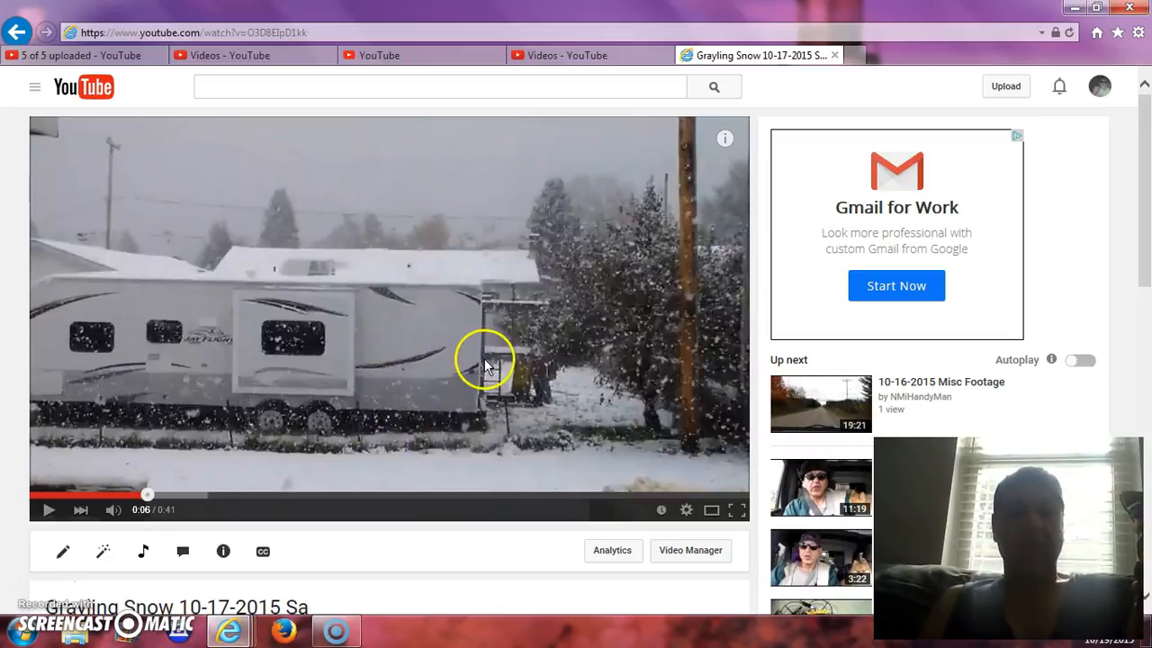
pyautogui.moveTo(450, 396)
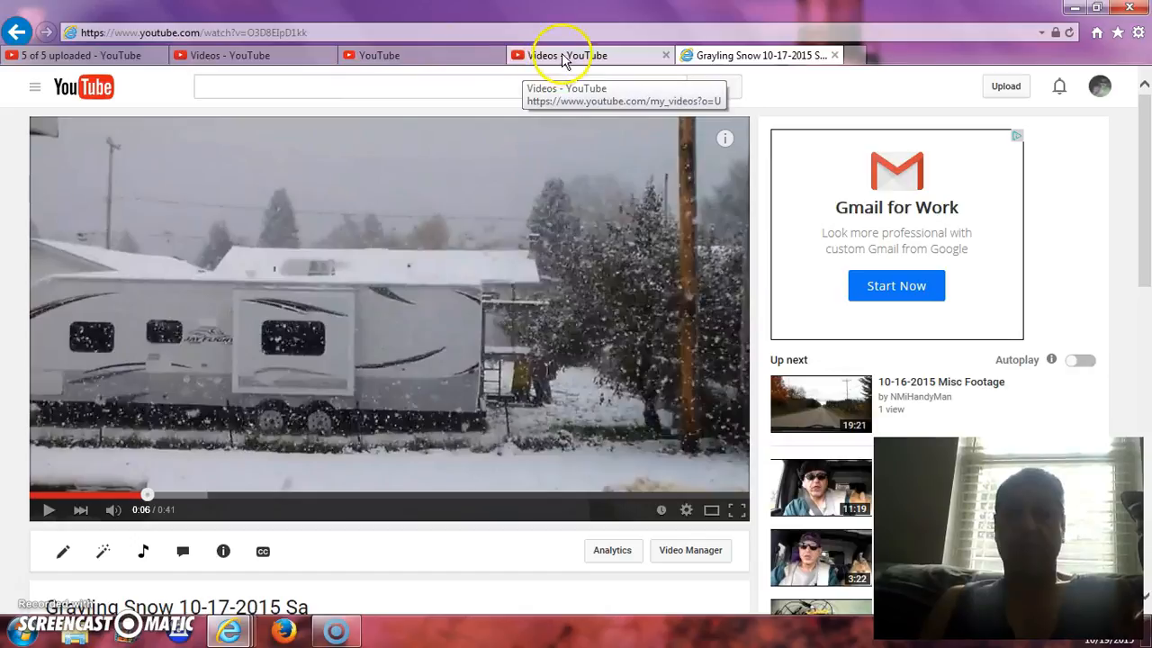
# Switch to the Video Manager list showing the Nano Drone Cam View video rejected as inappropriate
pyautogui.click(590, 54)
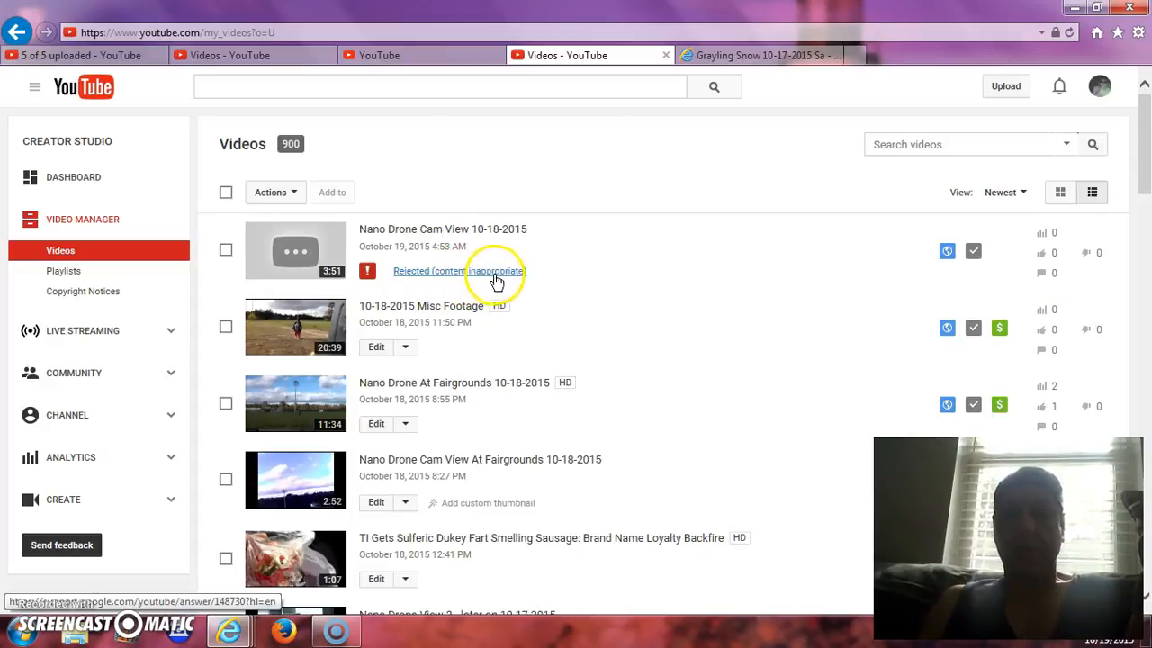
pyautogui.moveTo(439, 274)
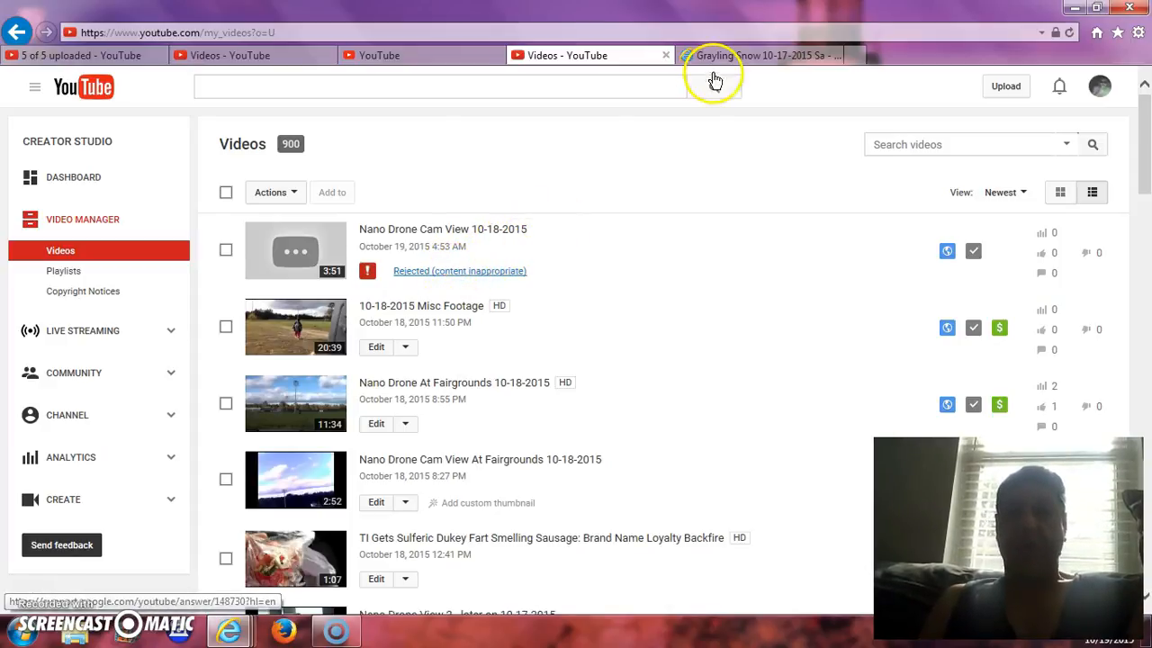
# Return to the Grayling Snow watch page to compare it with the rejected drone video
pyautogui.click(760, 54)
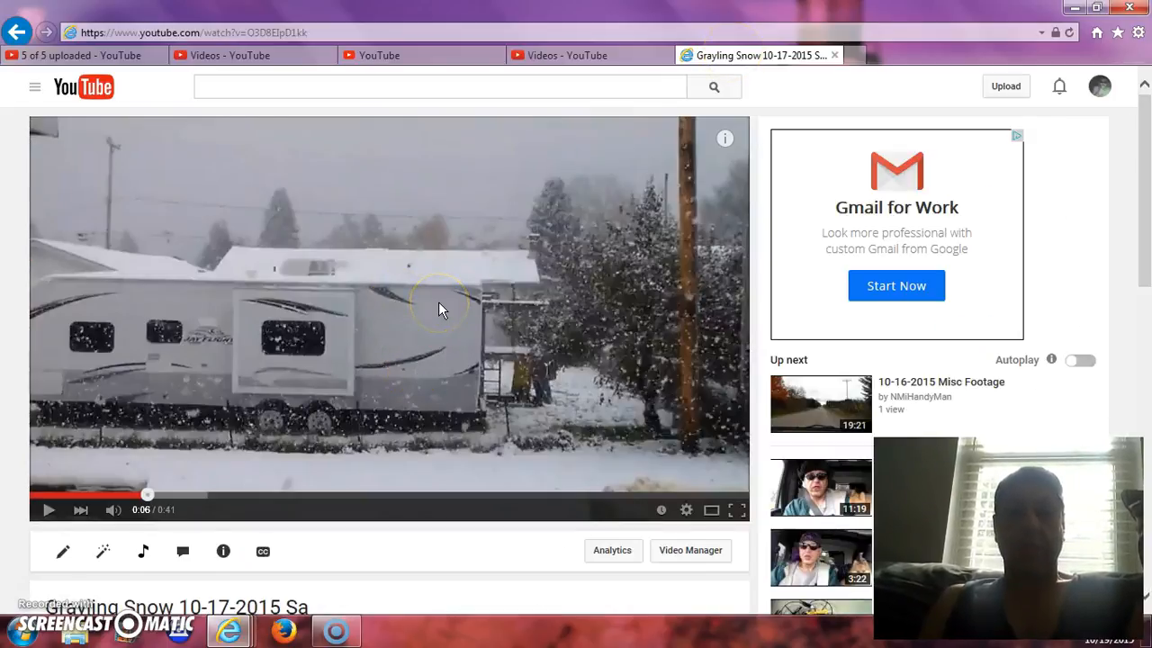
pyautogui.moveTo(273, 378)
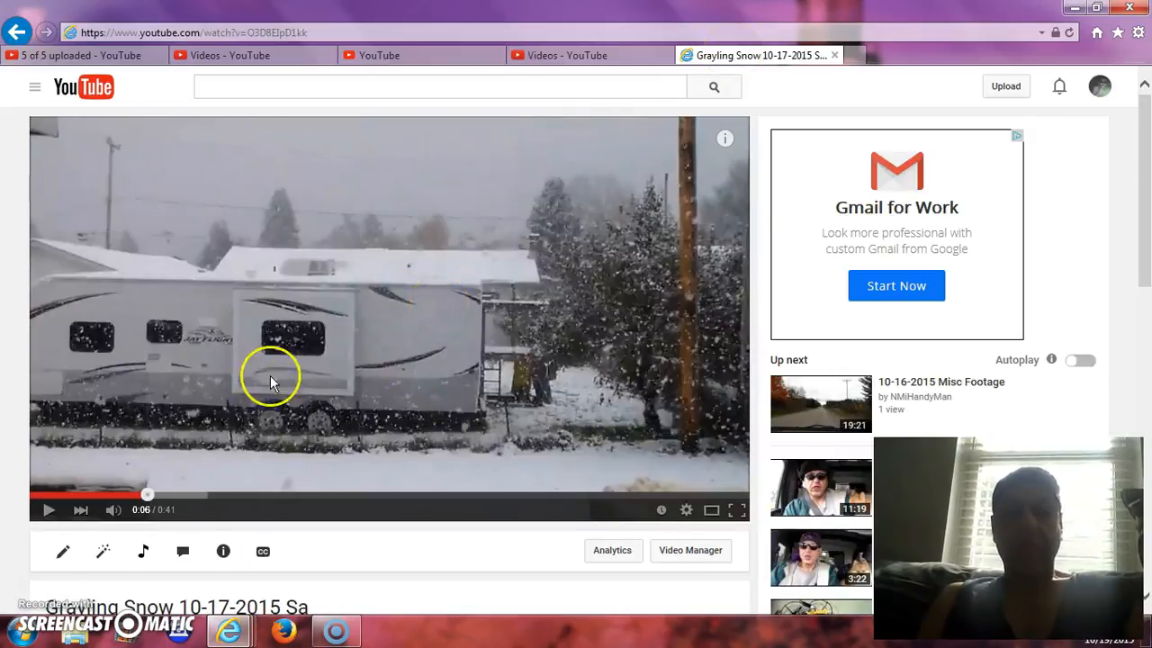
pyautogui.moveTo(363, 404)
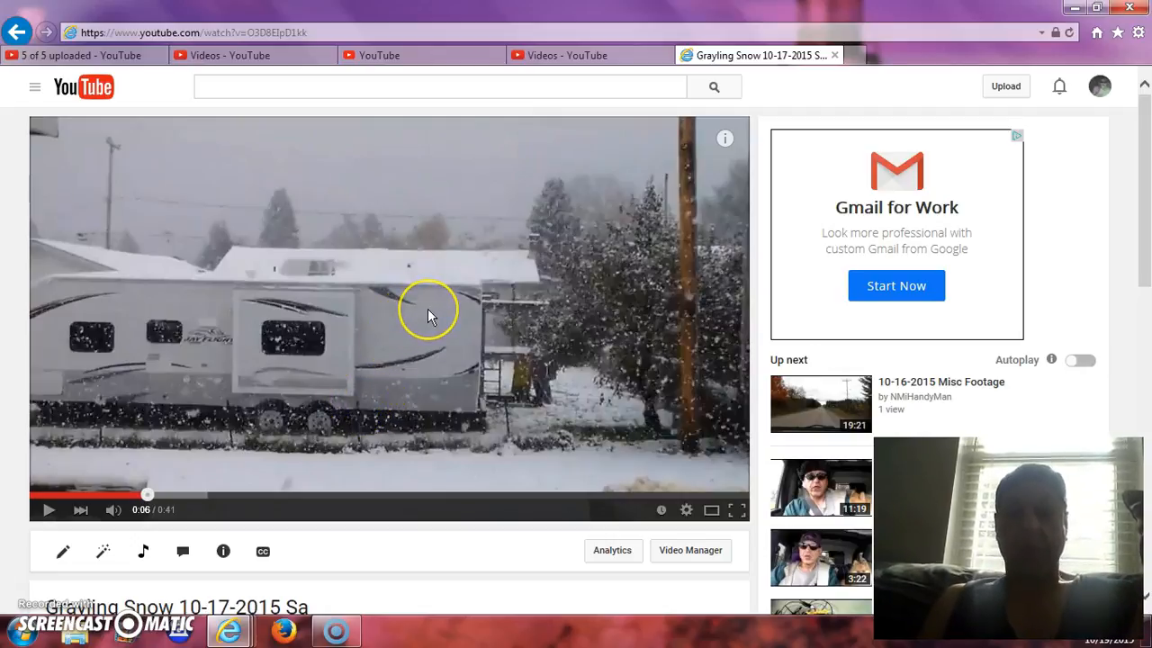
pyautogui.moveTo(441, 349)
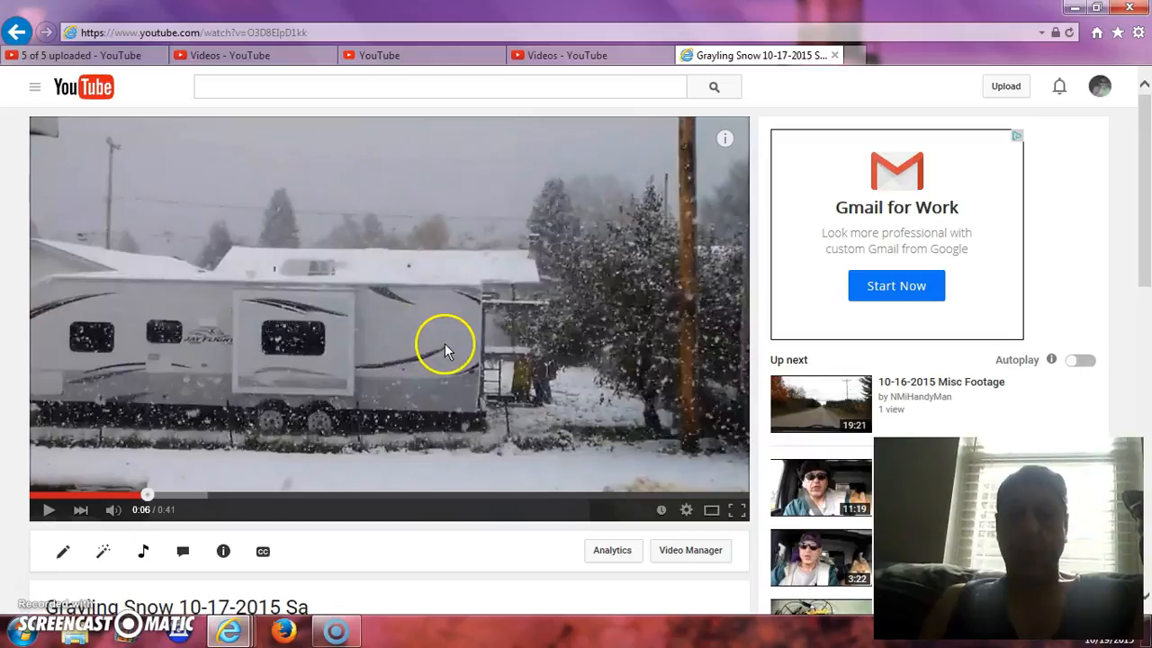
pyautogui.moveTo(399, 363)
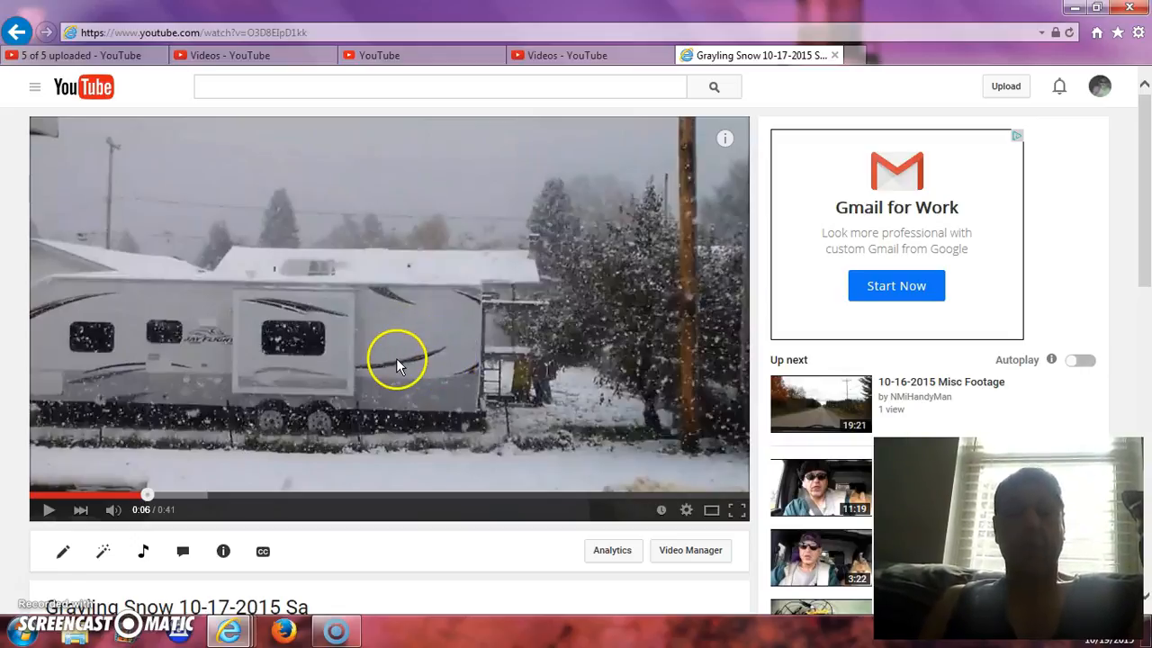
pyautogui.moveTo(441, 331)
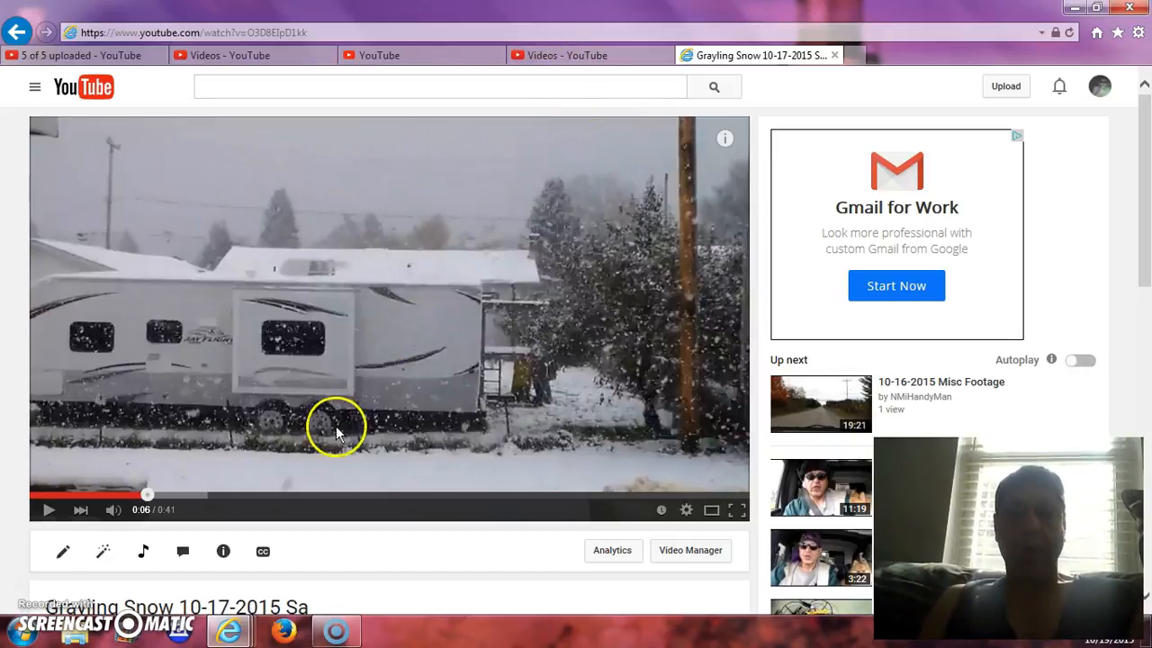
pyautogui.moveTo(575, 317)
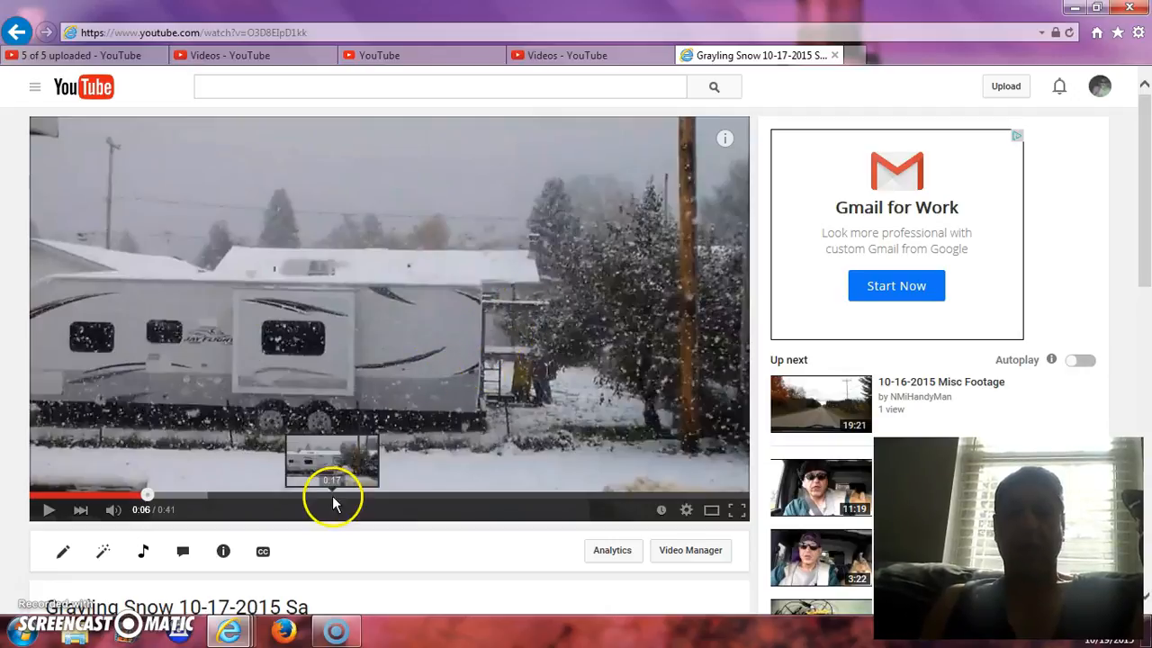
pyautogui.moveTo(214, 297)
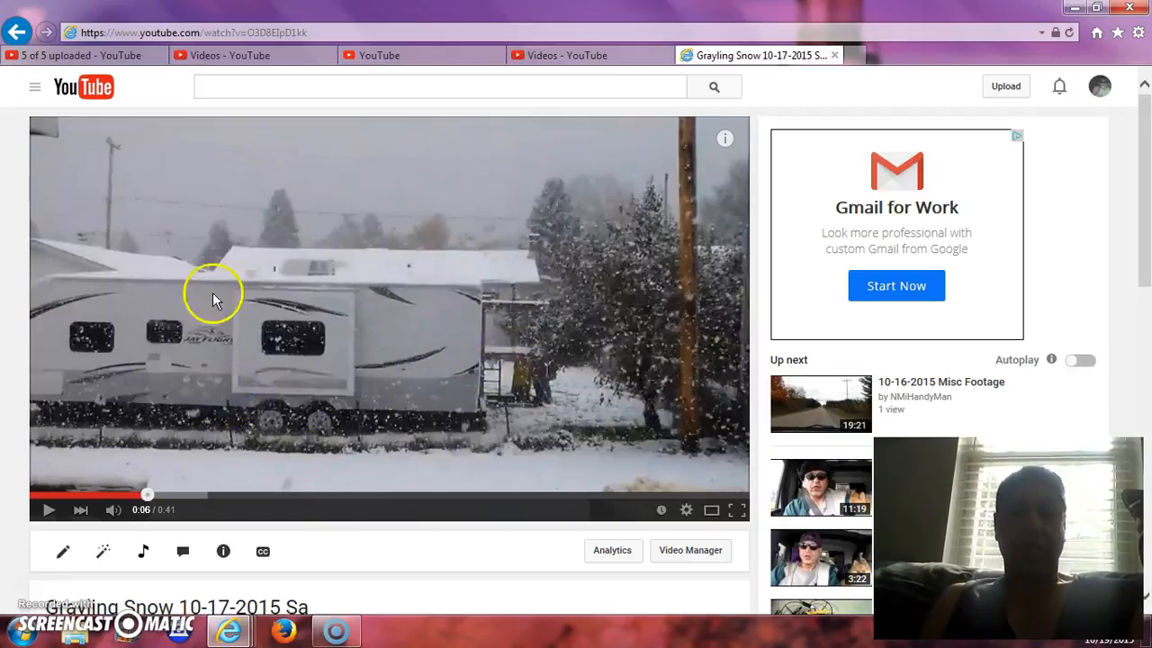
pyautogui.moveTo(565, 342)
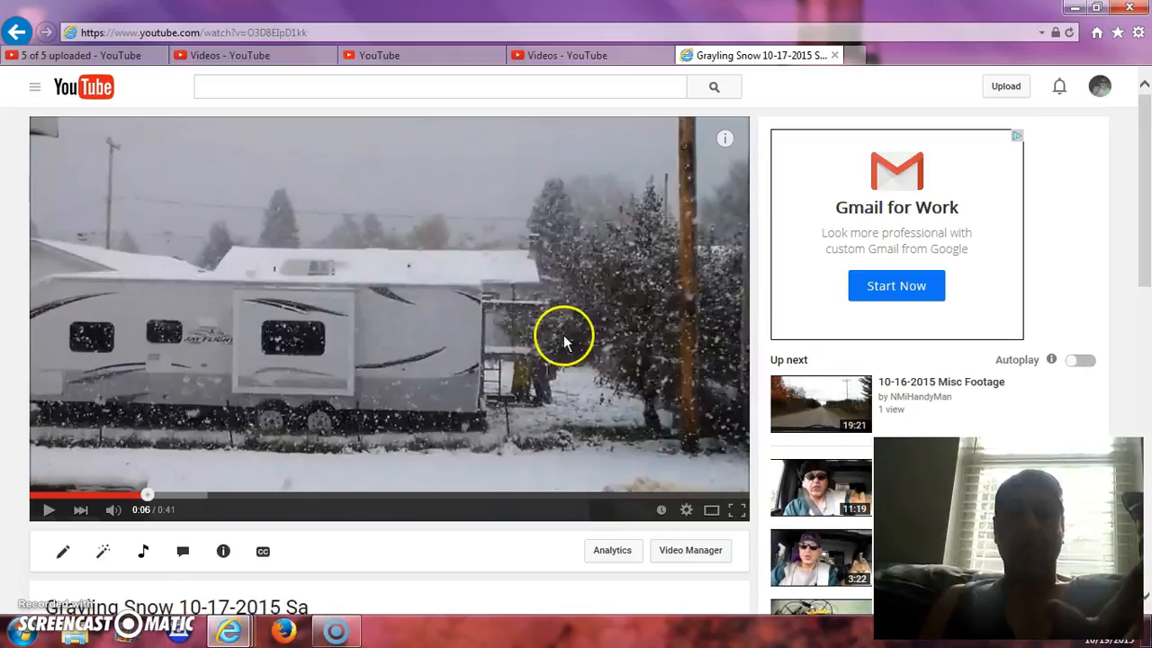
pyautogui.moveTo(399, 555)
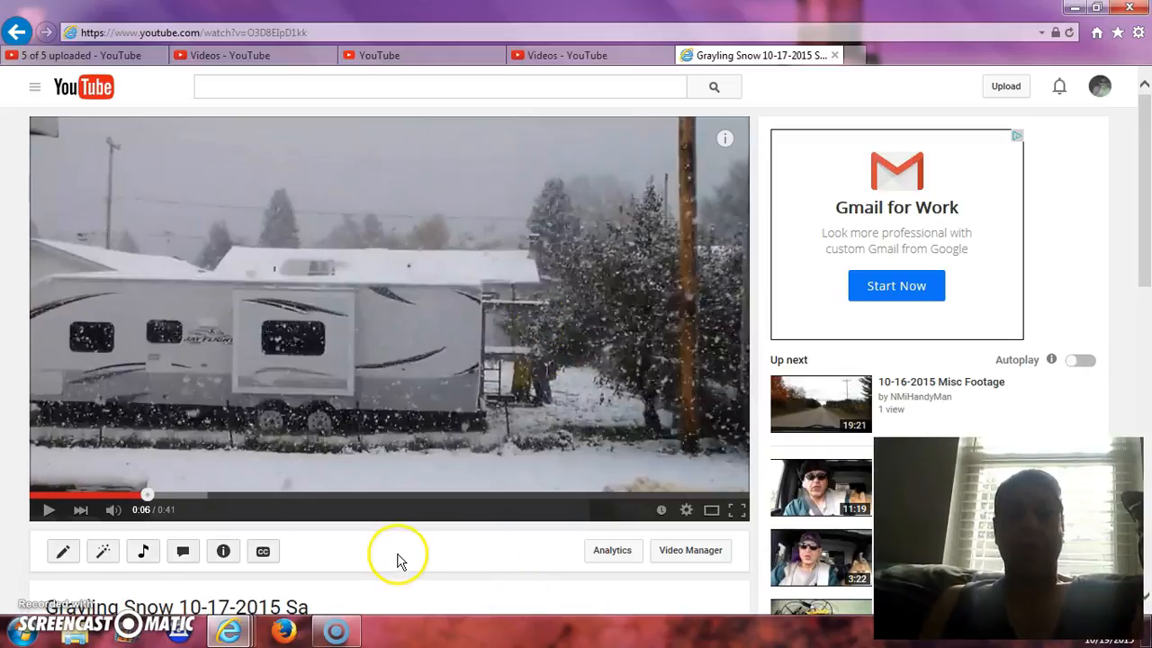
pyautogui.moveTo(450, 511)
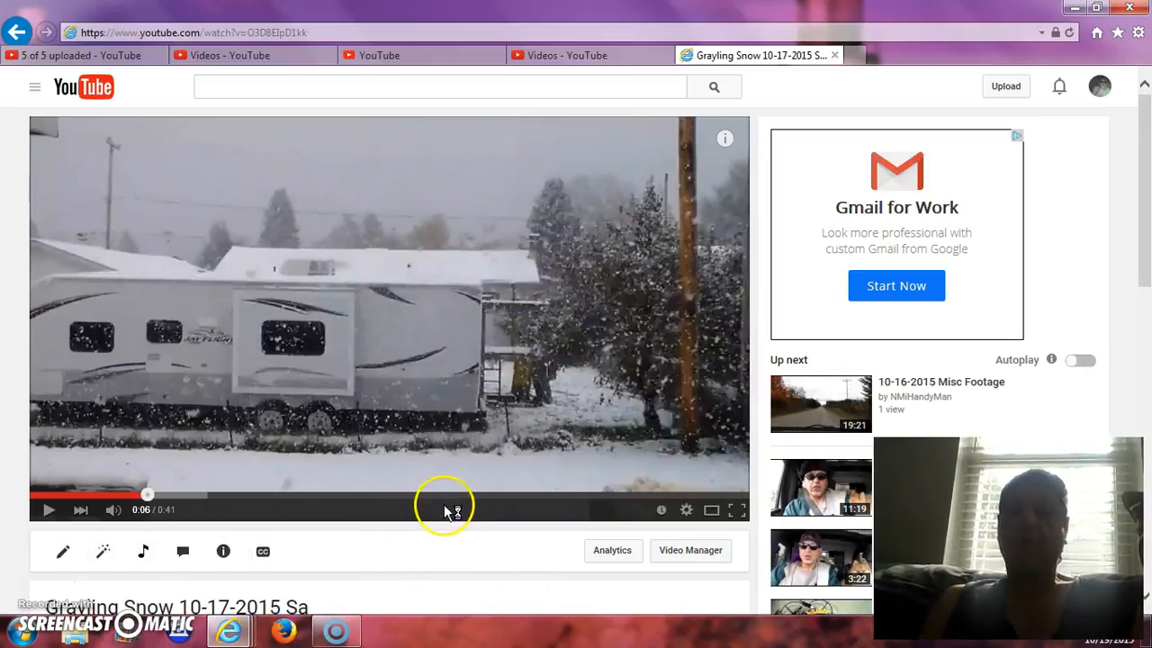
pyautogui.moveTo(448, 412)
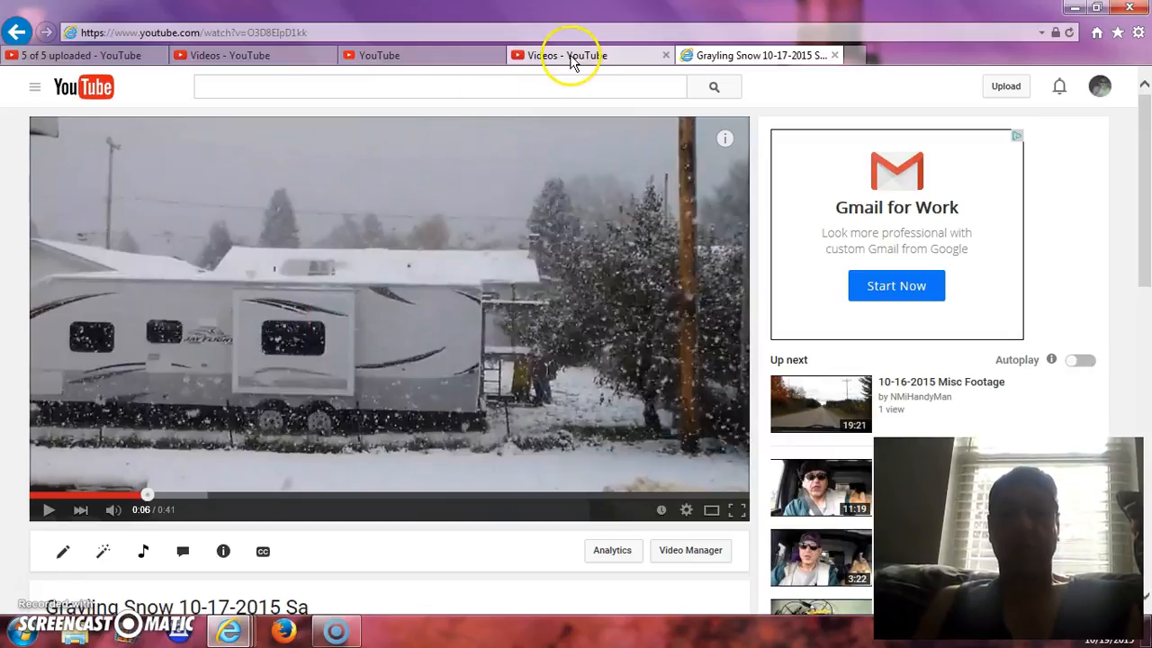
# Bring the Video Manager uploads list back up with the drone video still marked rejected
pyautogui.click(585, 54)
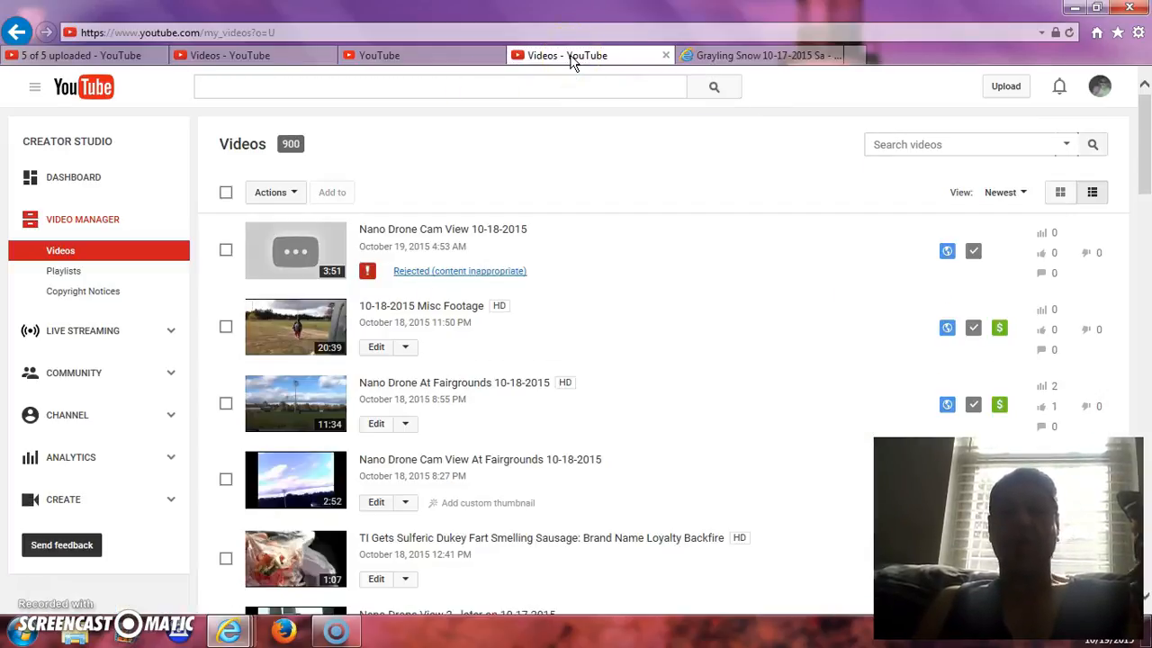
pyautogui.moveTo(608, 288)
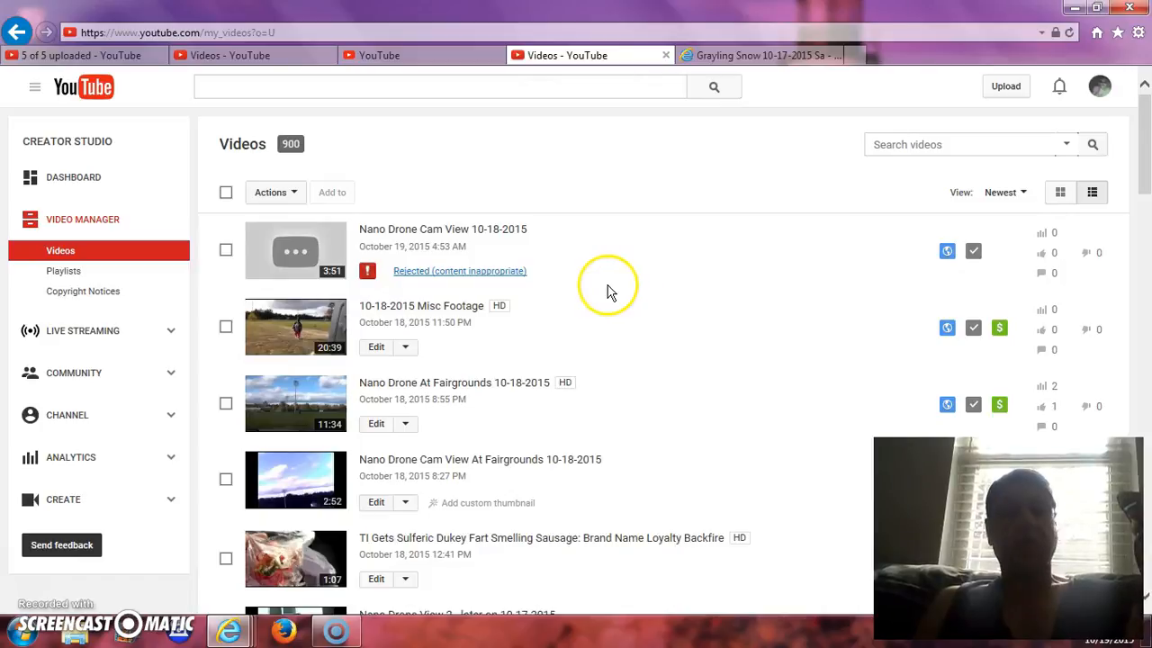
pyautogui.moveTo(603, 251)
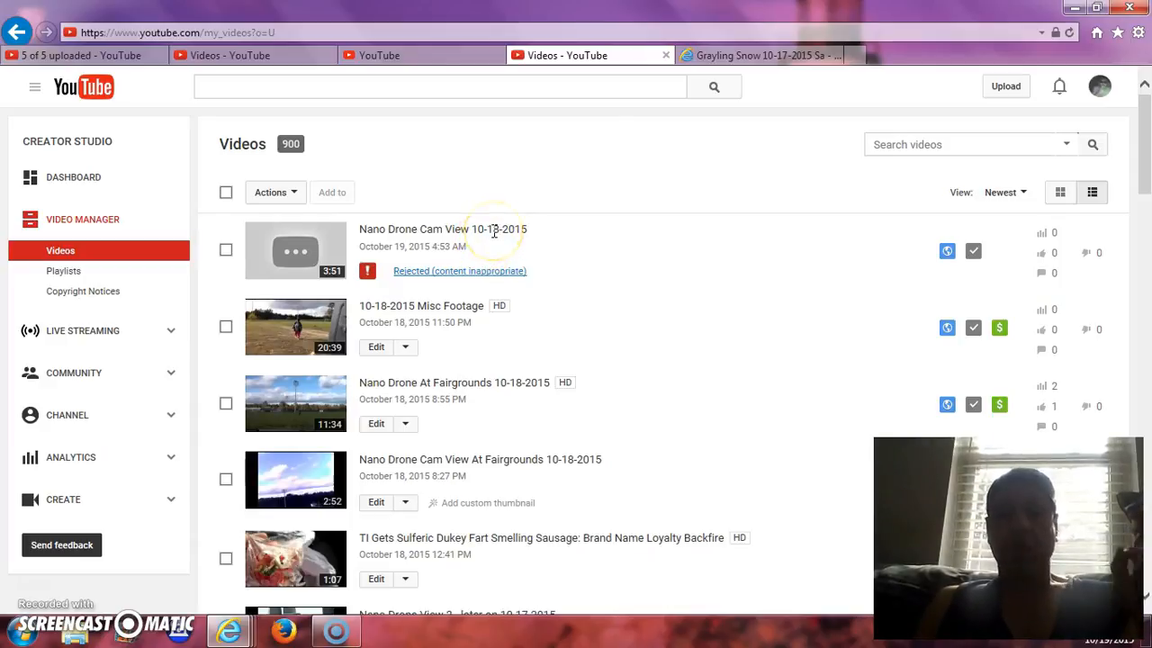
pyautogui.moveTo(461, 234)
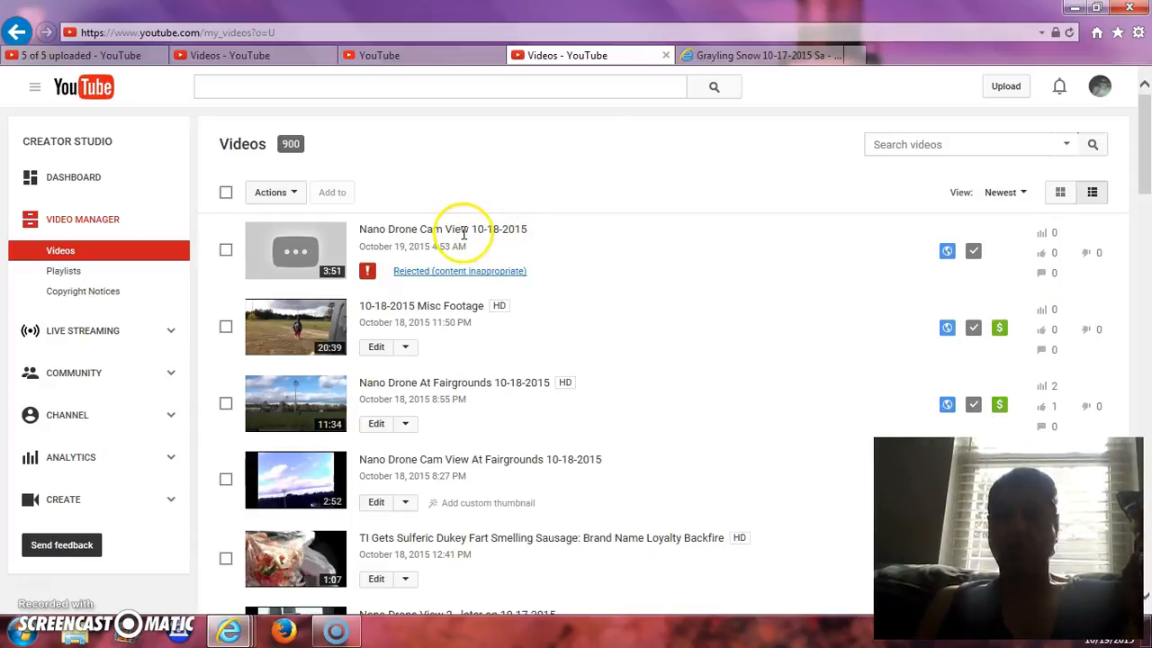
pyautogui.moveTo(486, 273)
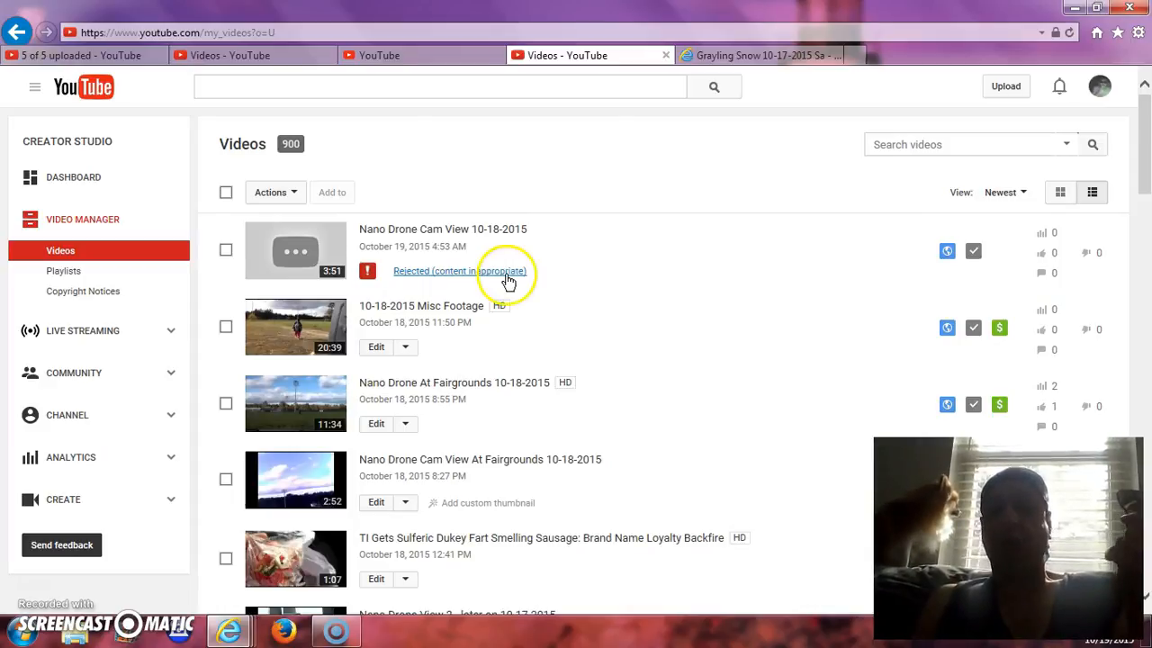
pyautogui.moveTo(428, 243)
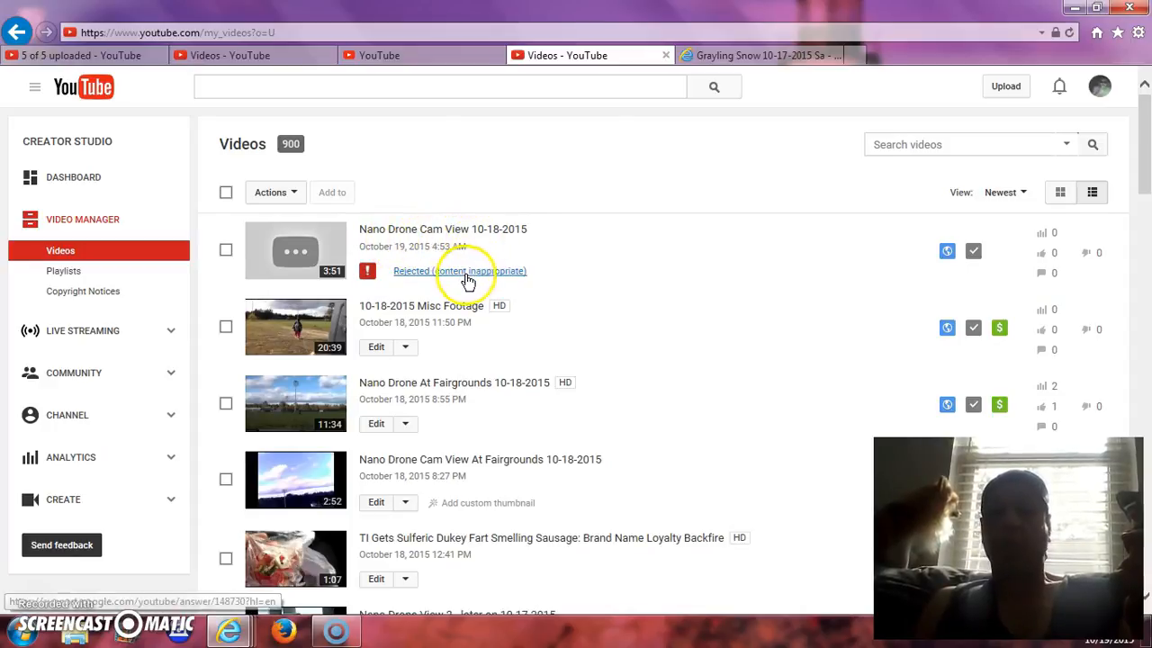
pyautogui.moveTo(508, 270)
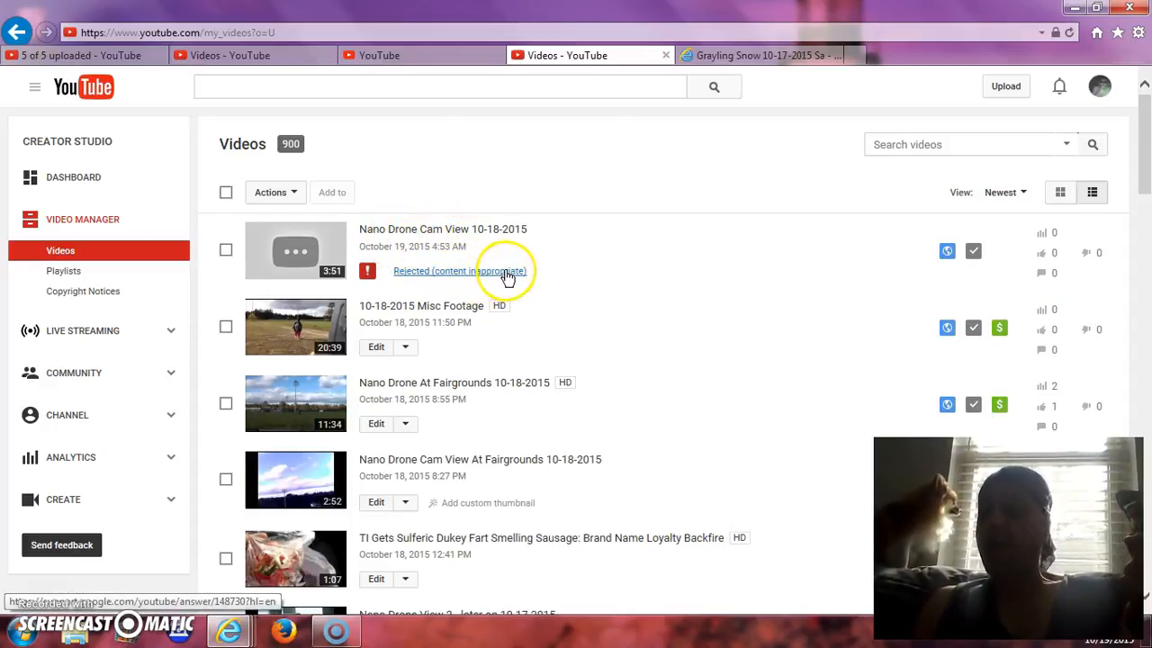
pyautogui.moveTo(493, 277)
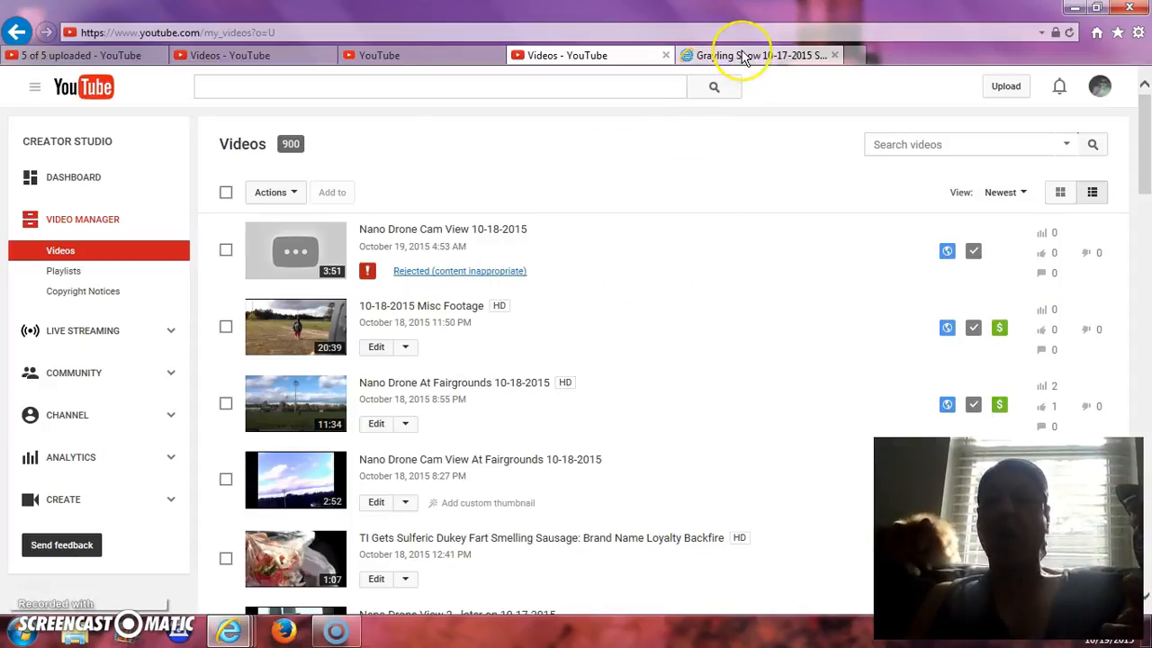
pyautogui.click(759, 54)
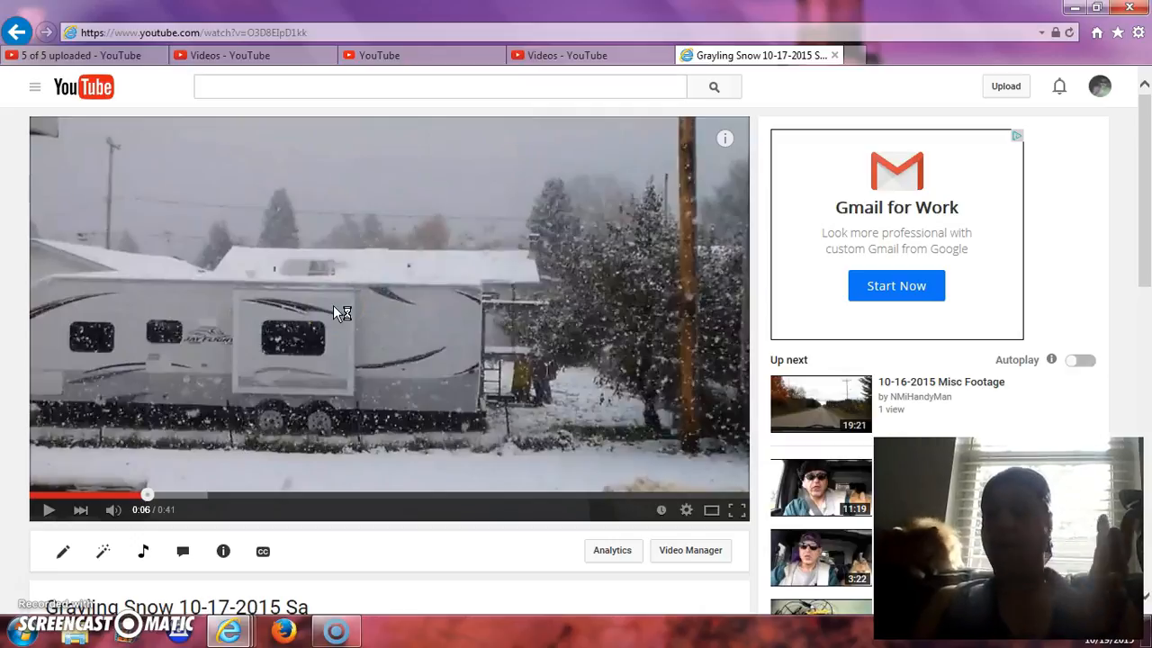
pyautogui.moveTo(590, 54)
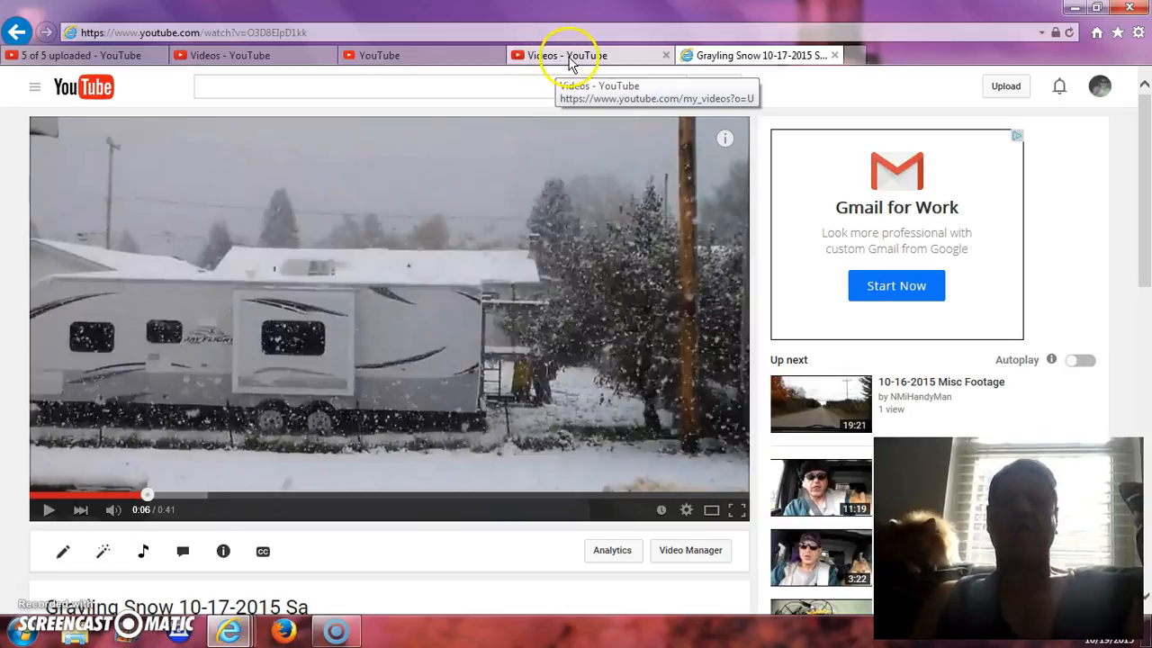
pyautogui.click(585, 54)
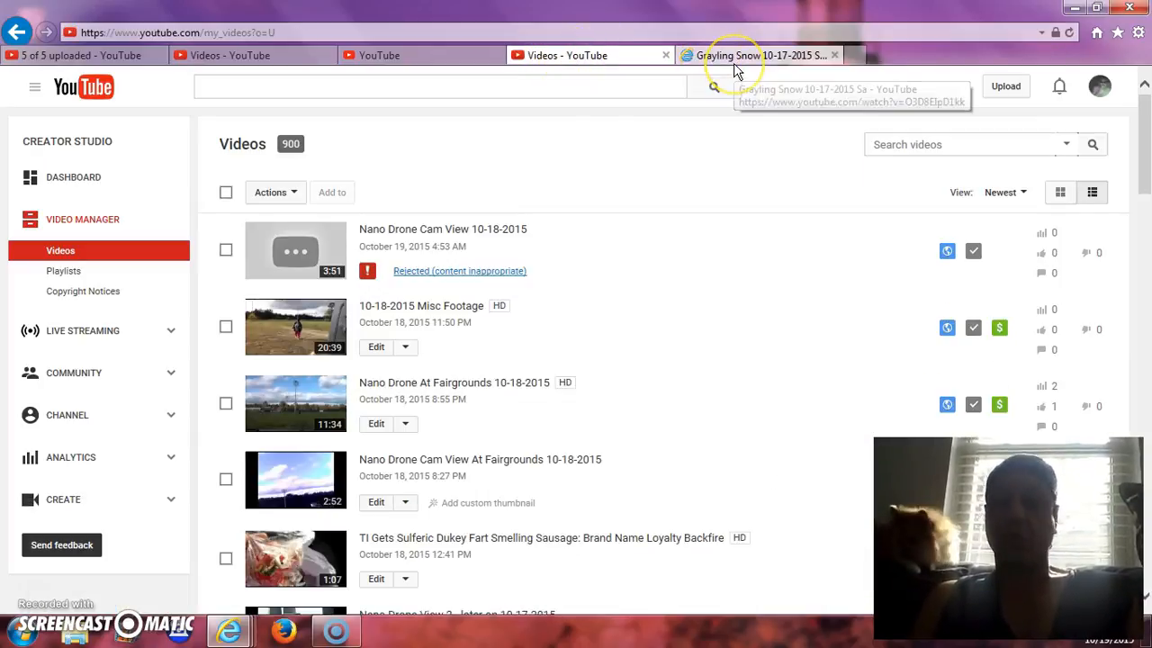
pyautogui.moveTo(500, 277)
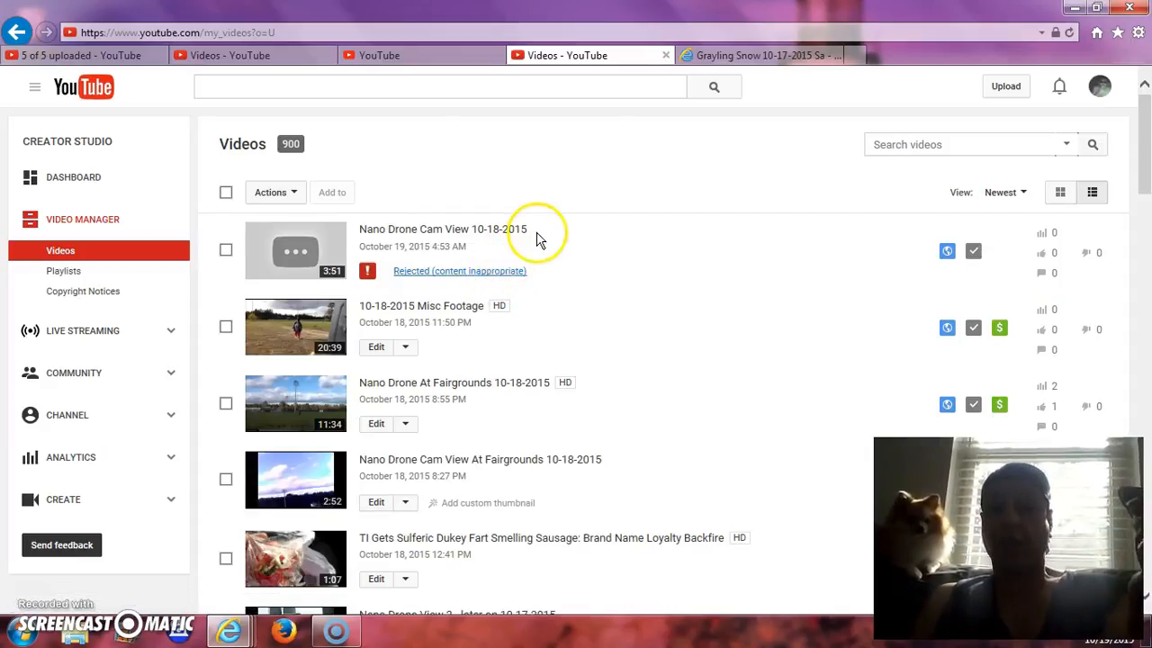
# Show the Grayling Snow video, glance at the Video Manager list, and return to the snow video
pyautogui.click(759, 54)
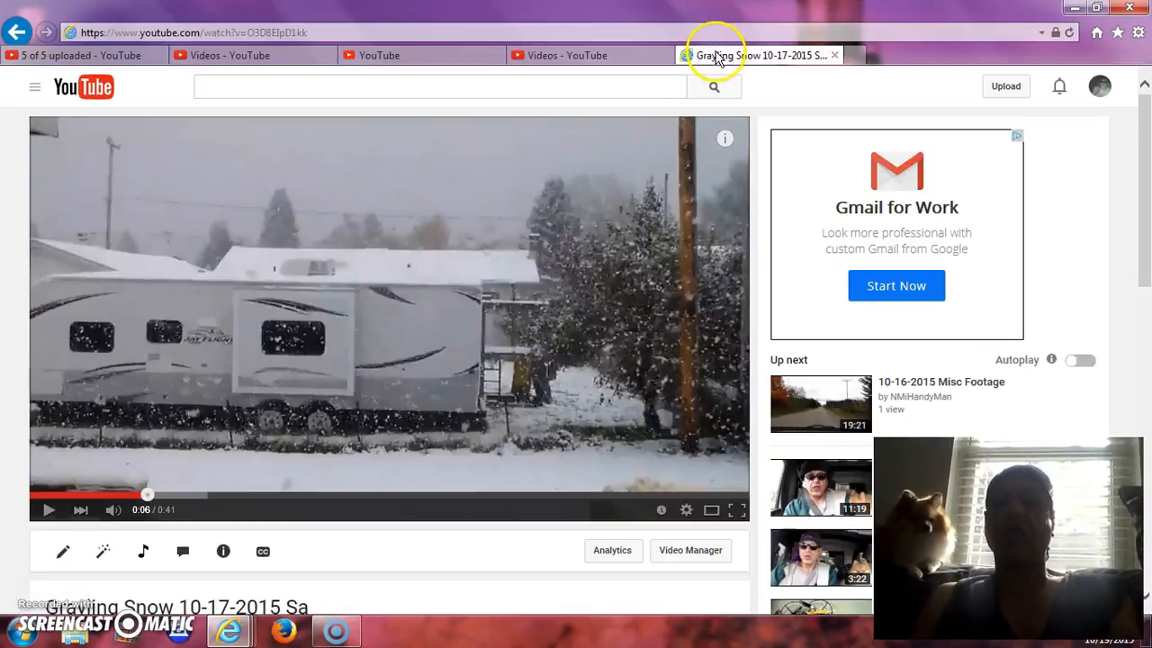
pyautogui.moveTo(360, 352)
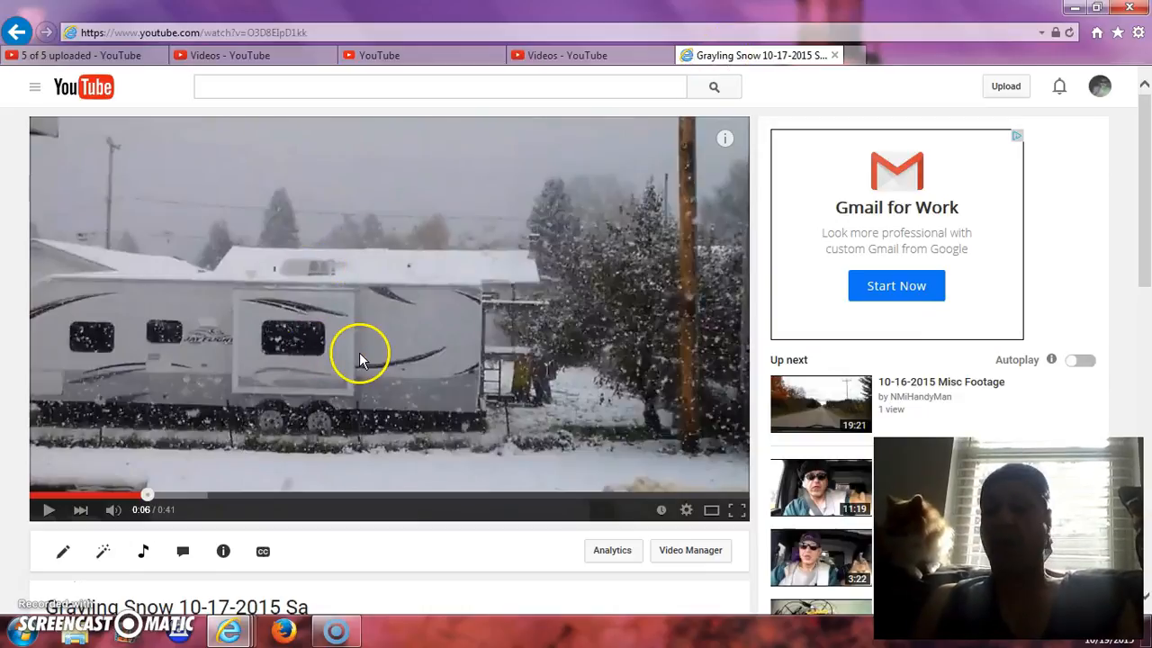
pyautogui.moveTo(518, 399)
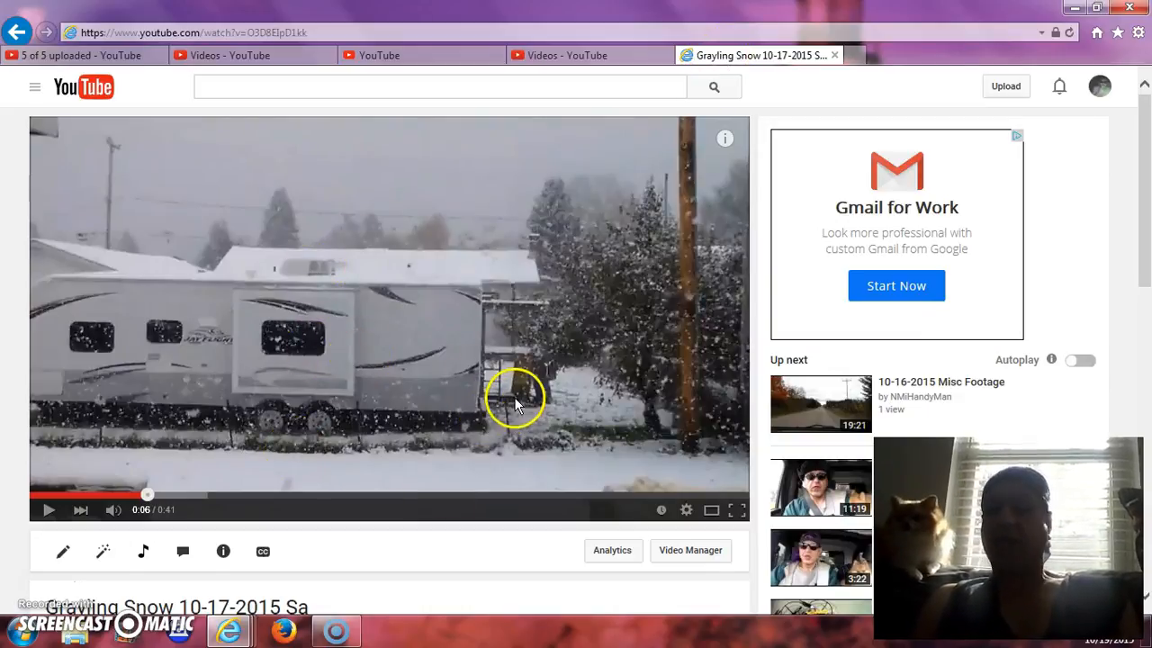
pyautogui.moveTo(590, 54)
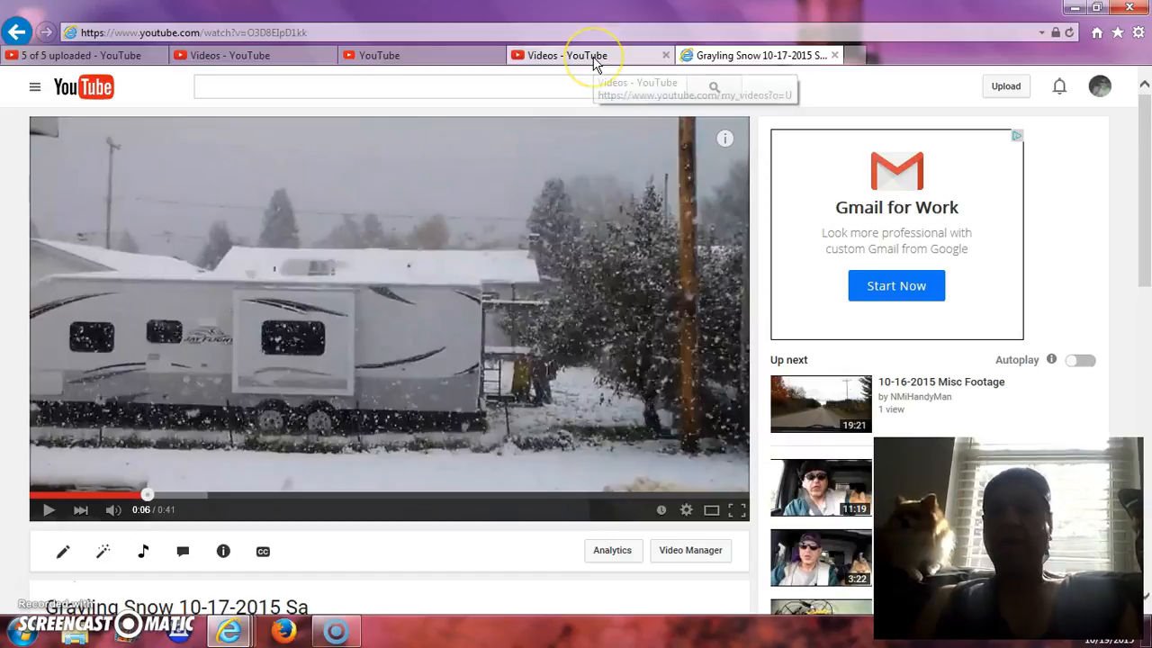
pyautogui.click(590, 54)
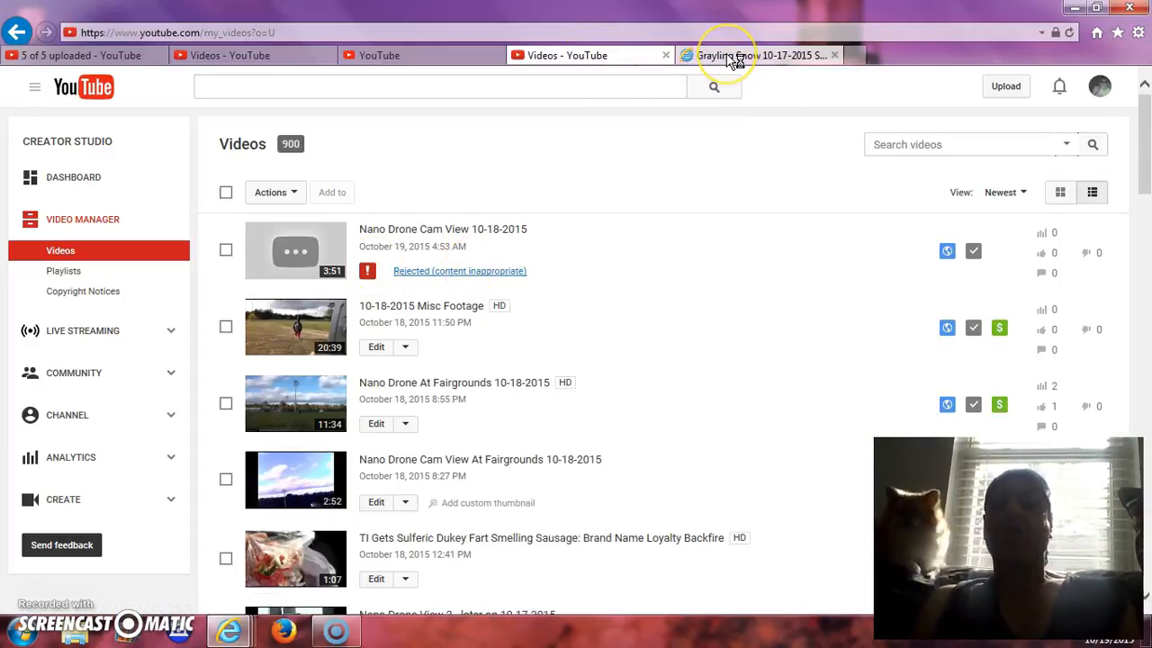
pyautogui.click(759, 53)
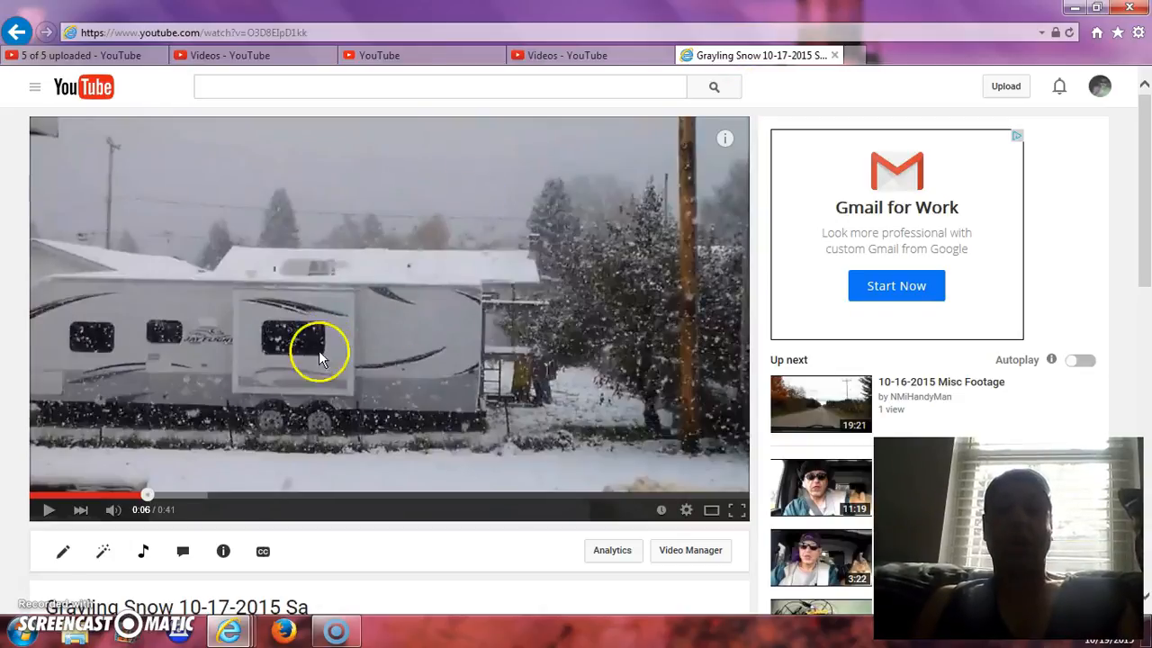
pyautogui.moveTo(489, 346)
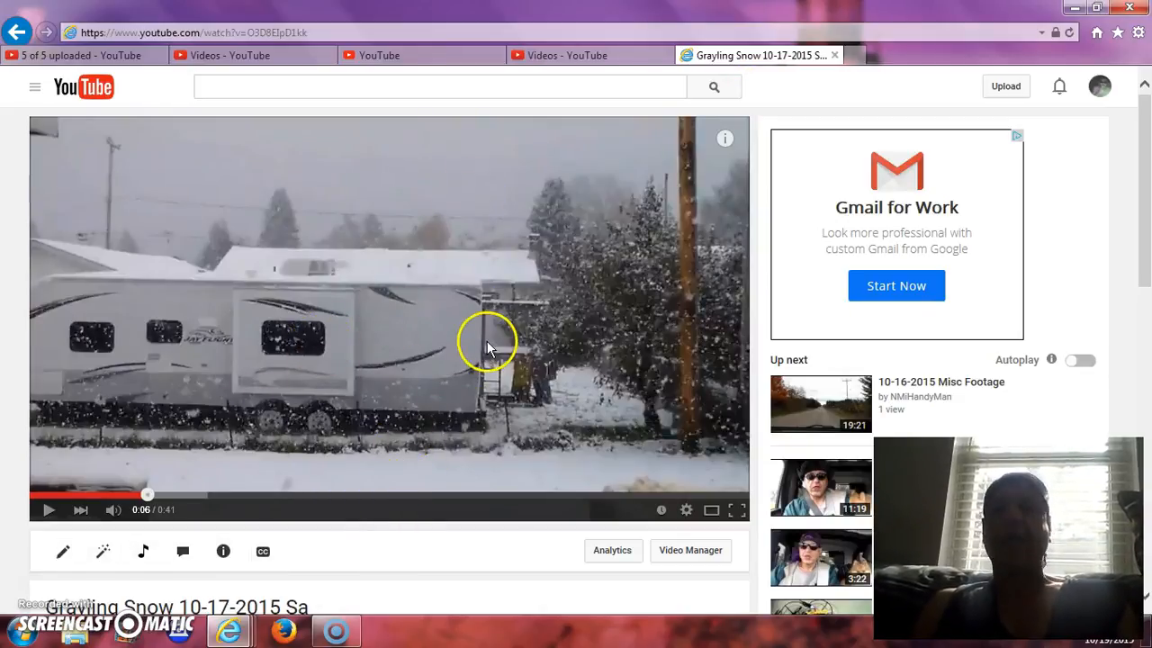
pyautogui.moveTo(587, 79)
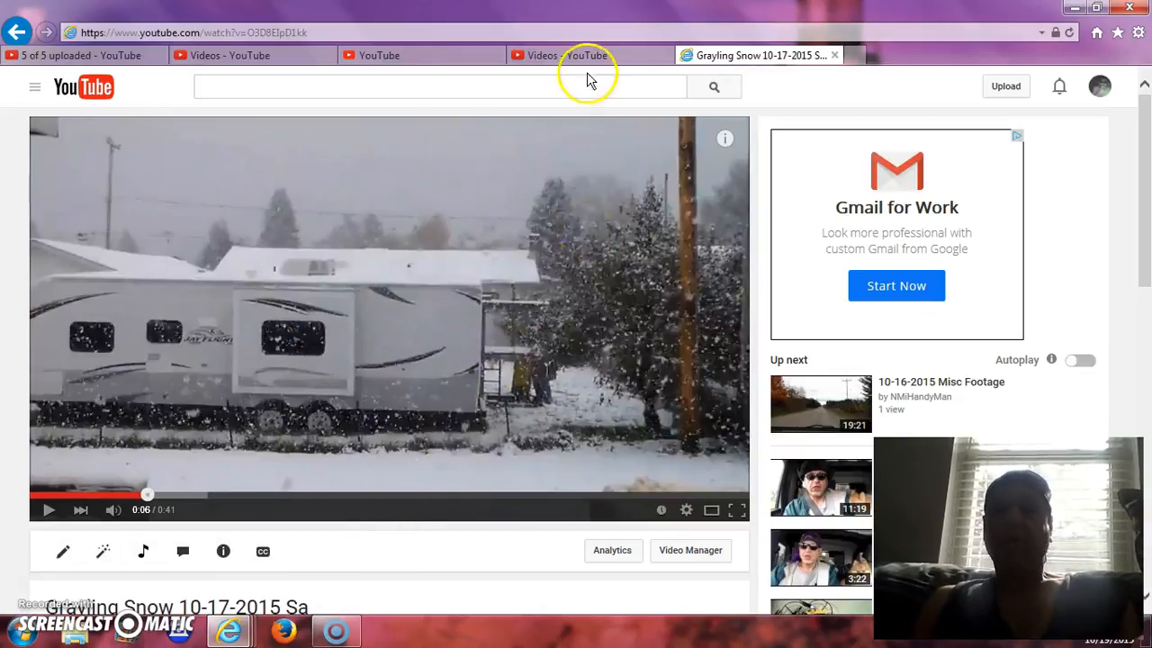
# Go back to the Video Manager list with the drone upload marked rejected as inappropriate
pyautogui.click(584, 54)
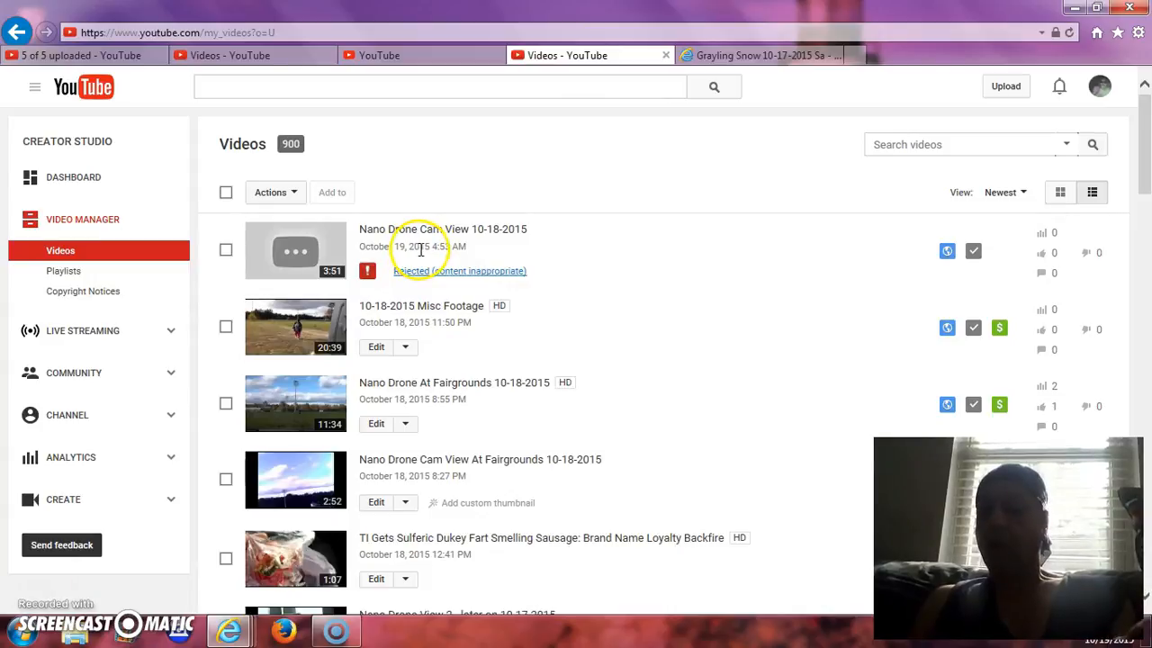
pyautogui.moveTo(675, 259)
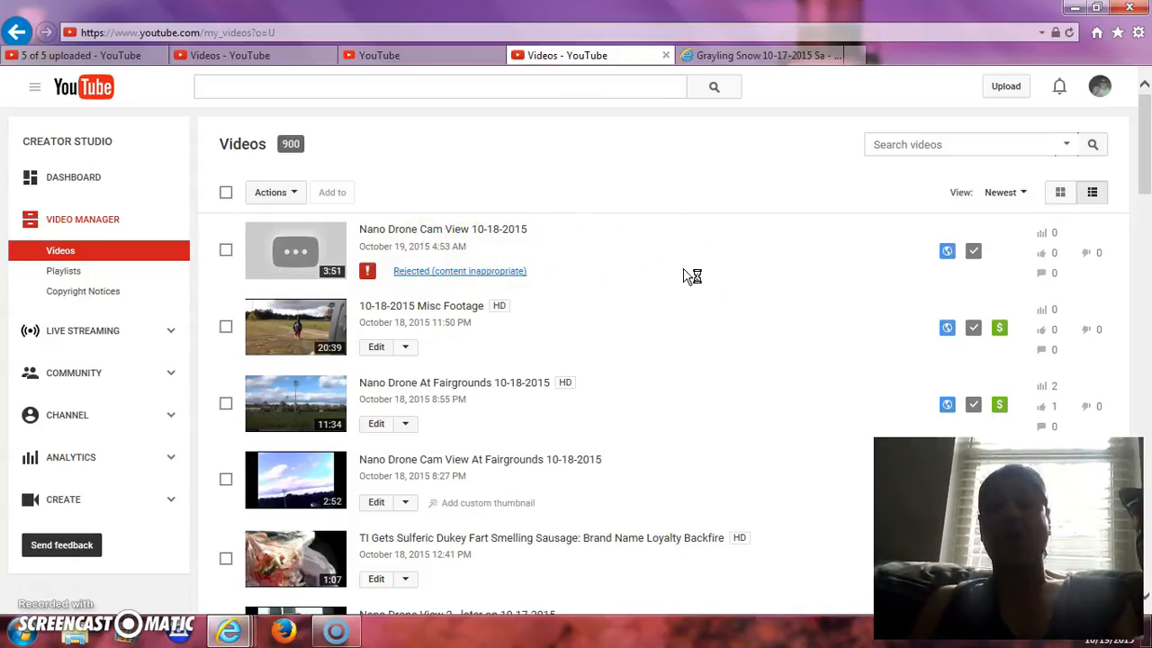
pyautogui.moveTo(634, 270)
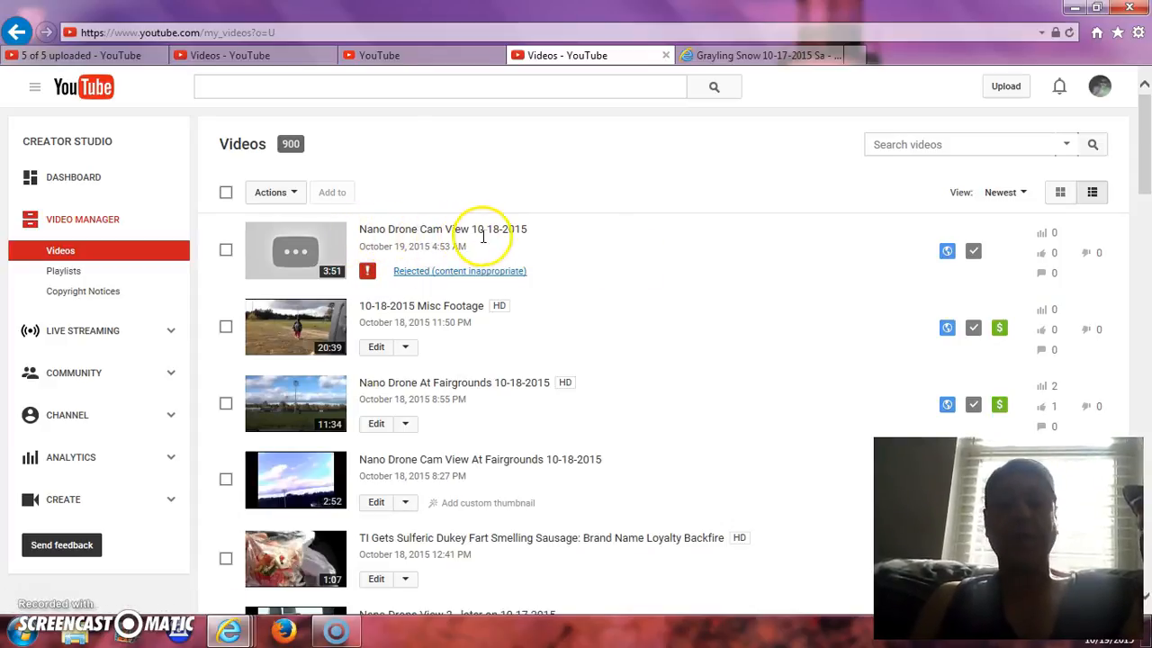
pyautogui.moveTo(477, 270)
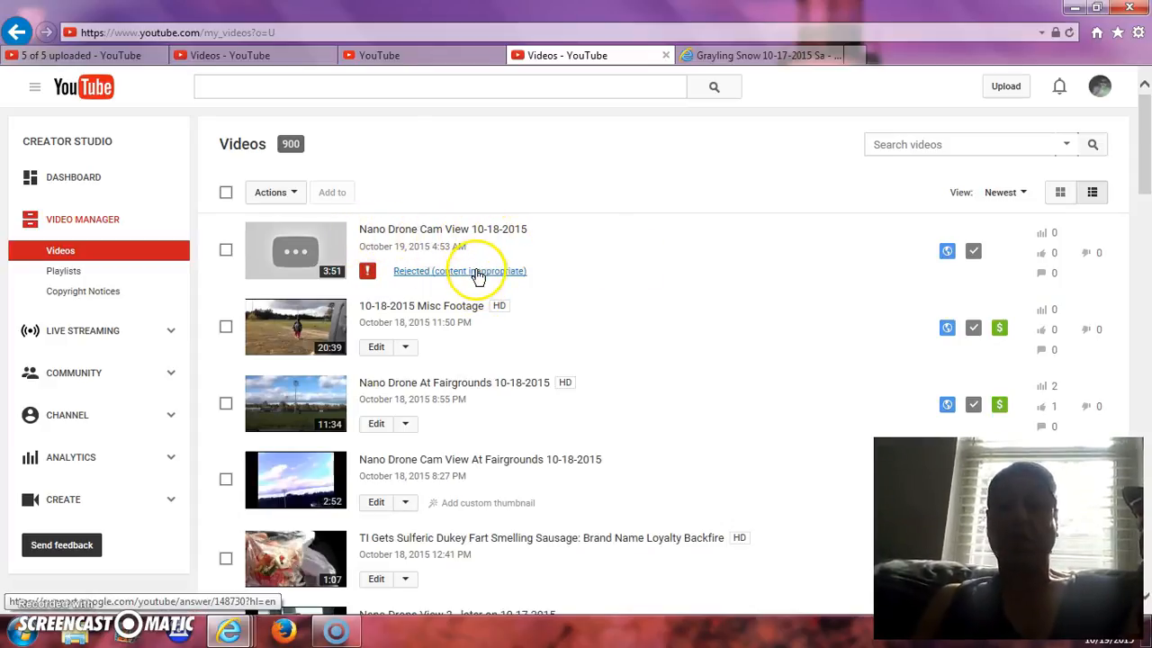
pyautogui.moveTo(633, 198)
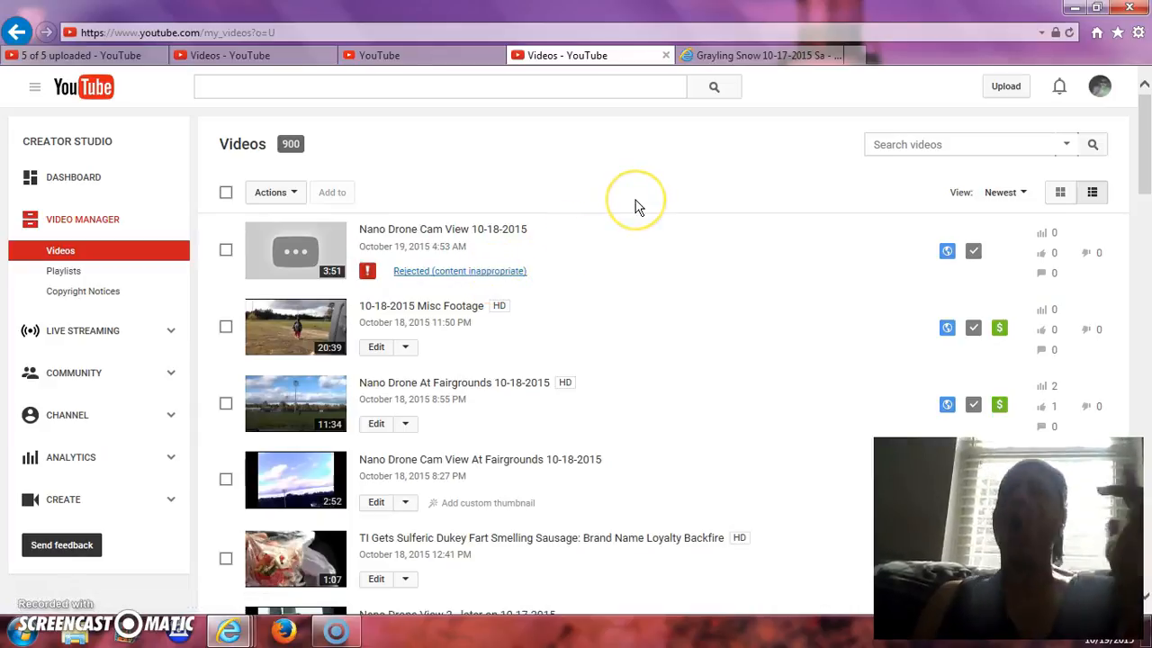
pyautogui.moveTo(637, 207)
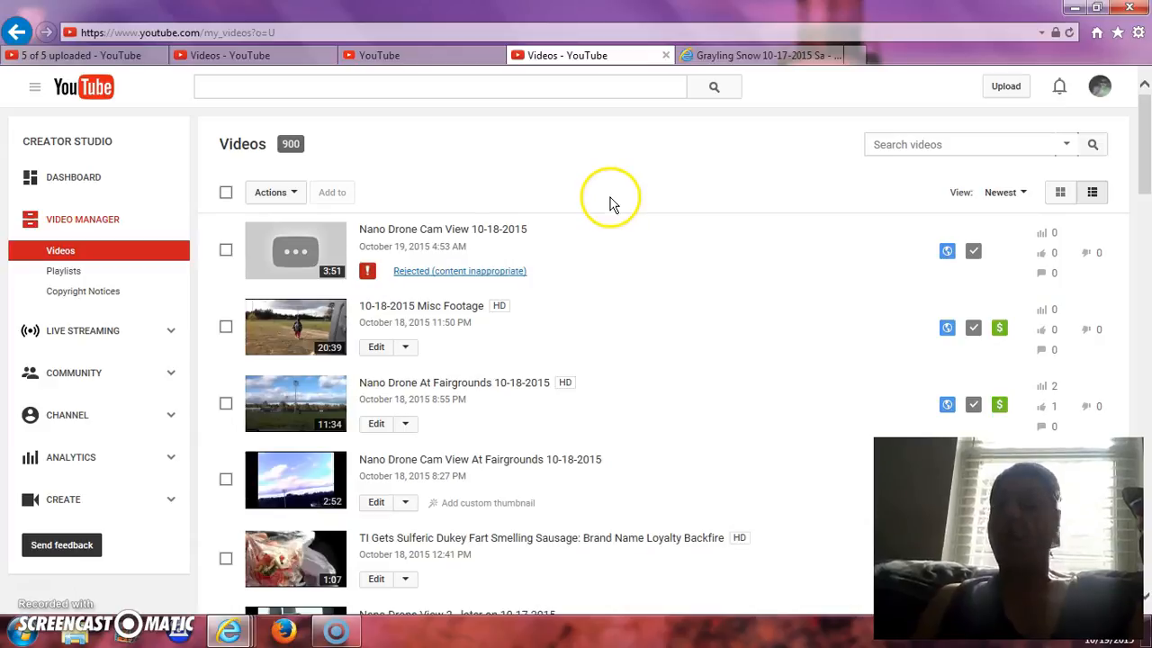
pyautogui.moveTo(561, 171)
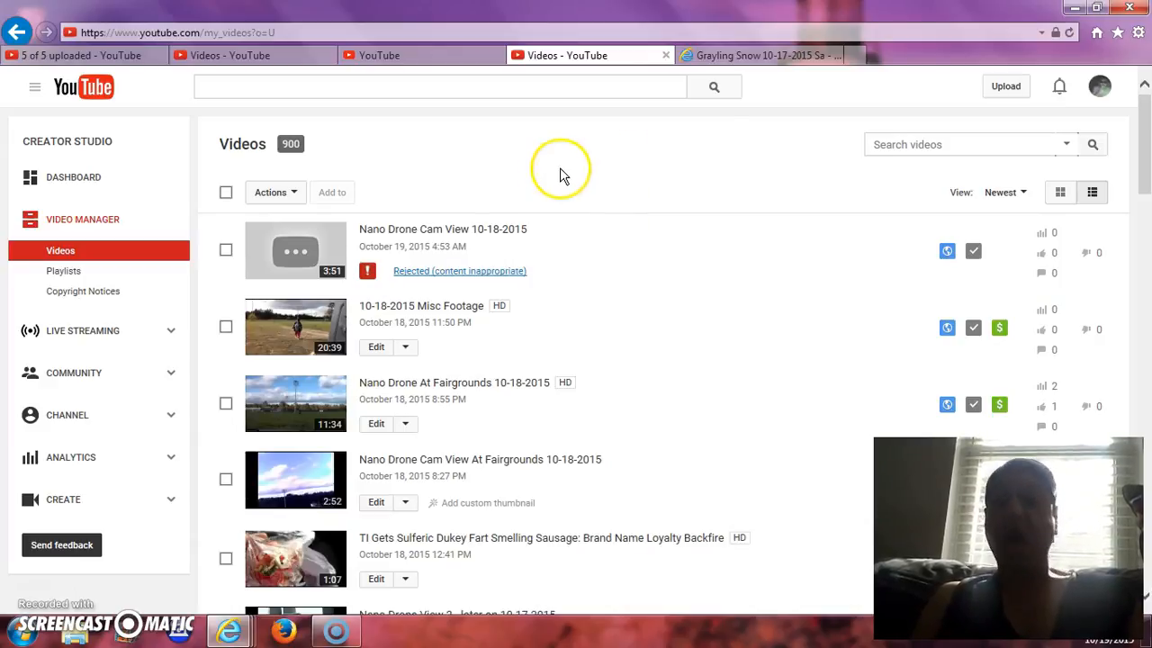